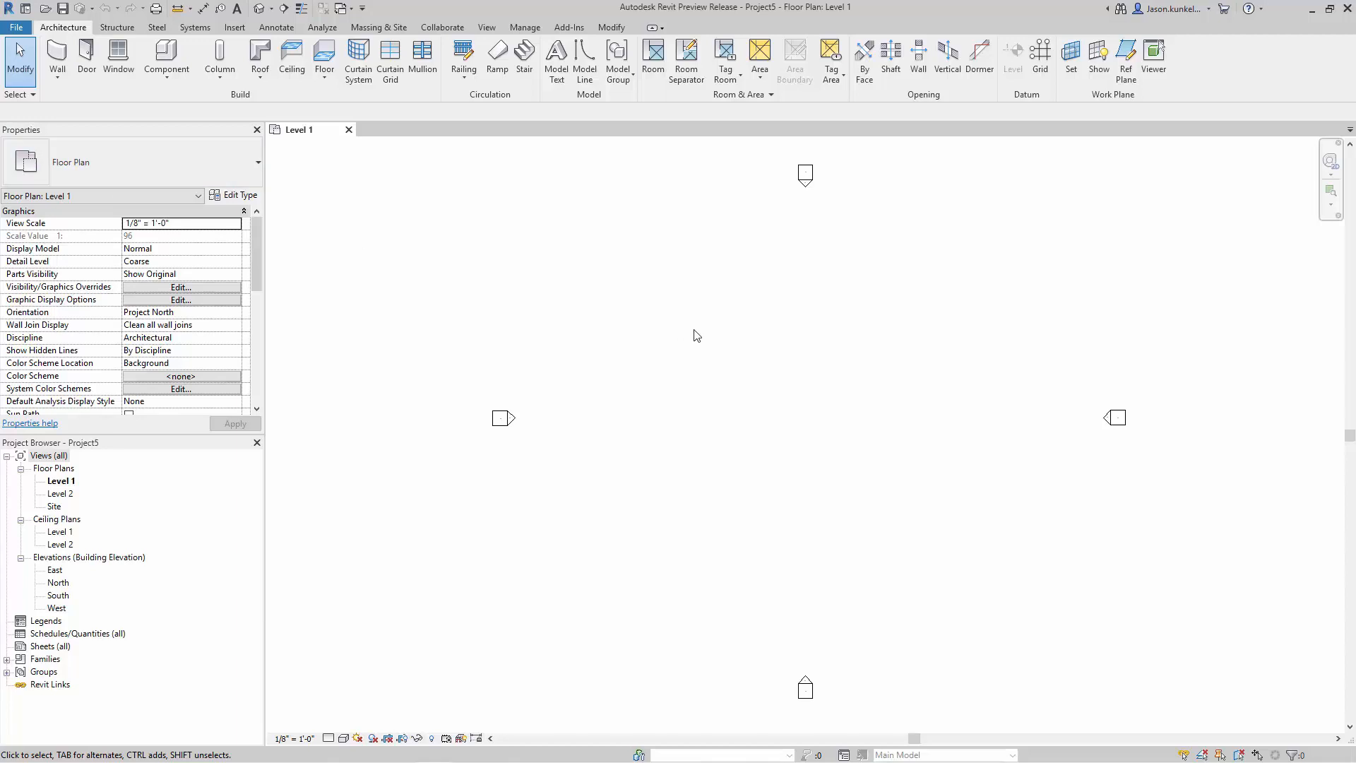
{"action": "mouse_move", "coordinate": [266, 91]}
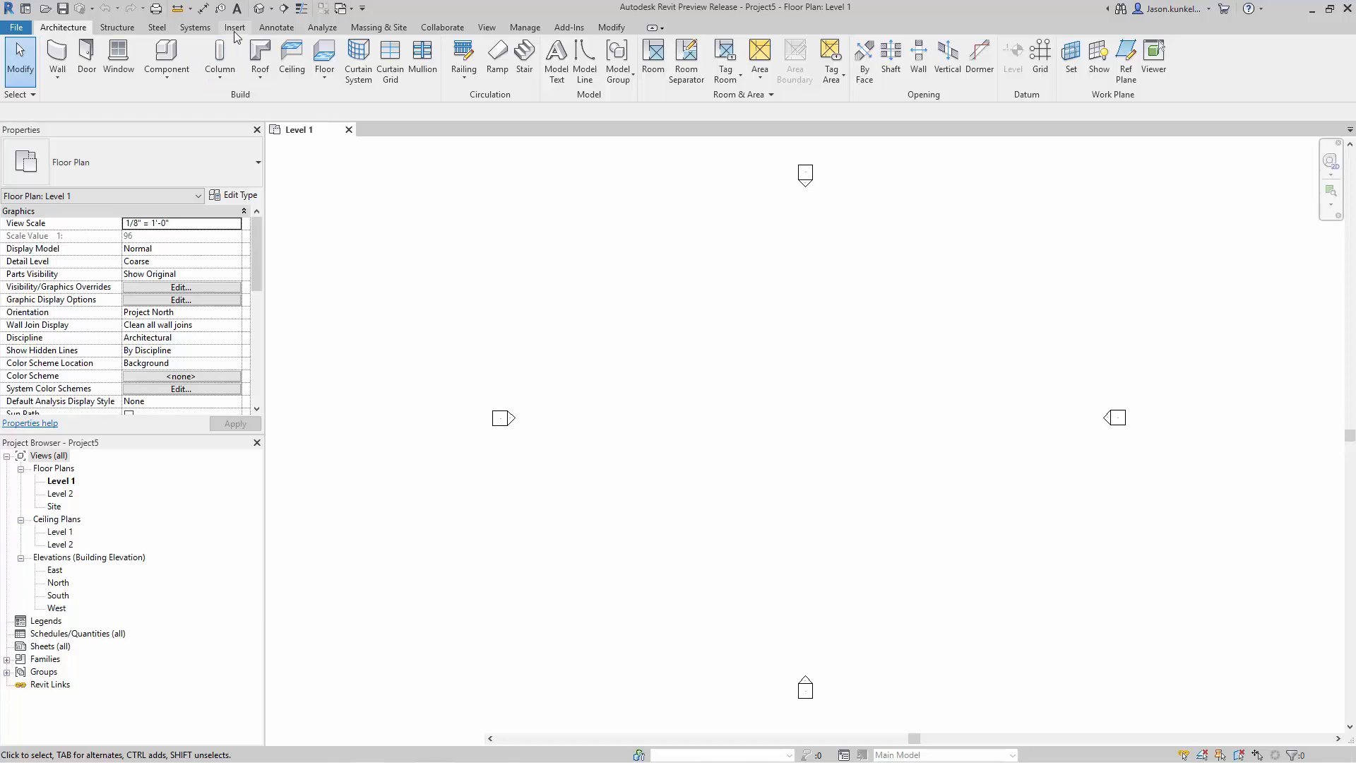
Show the Insert tools for linking and importing external files.
{"action": "left_click", "coordinate": [234, 27]}
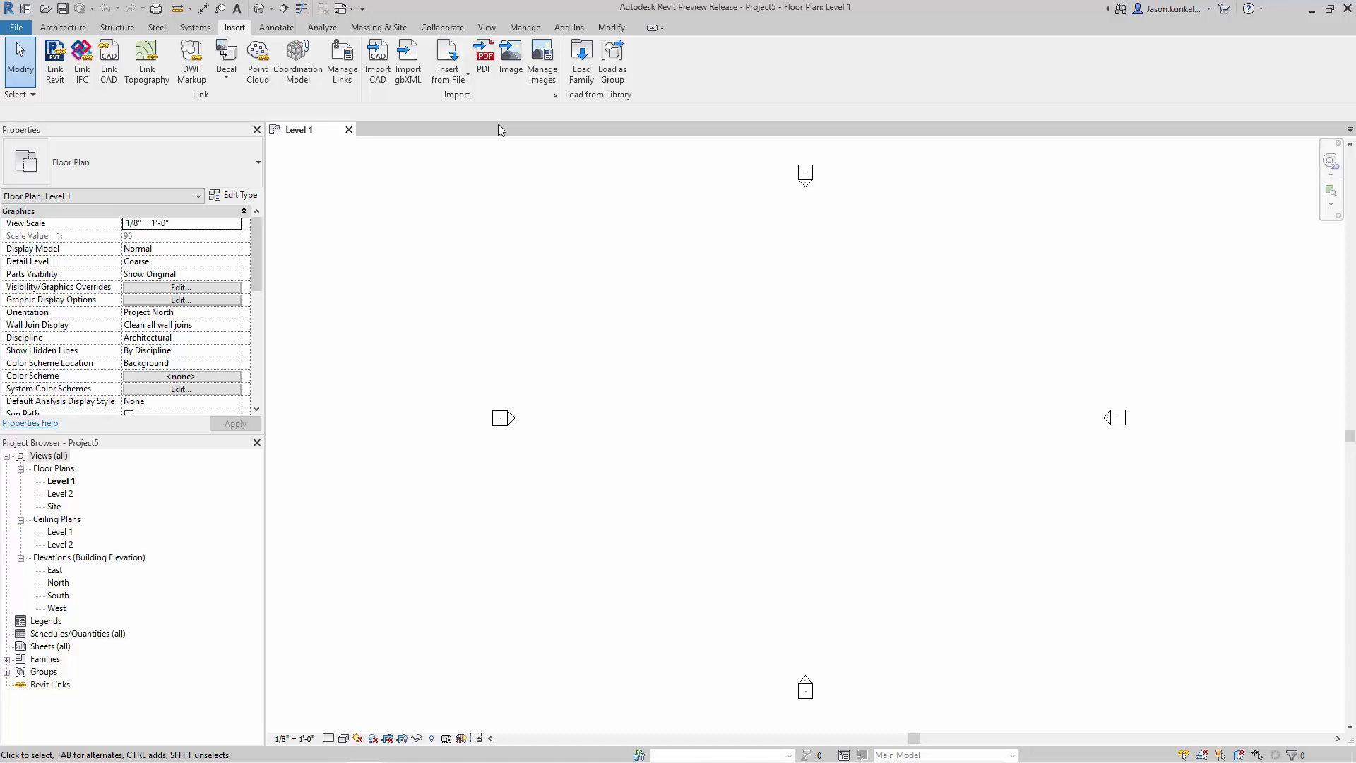
{"action": "mouse_move", "coordinate": [484, 57]}
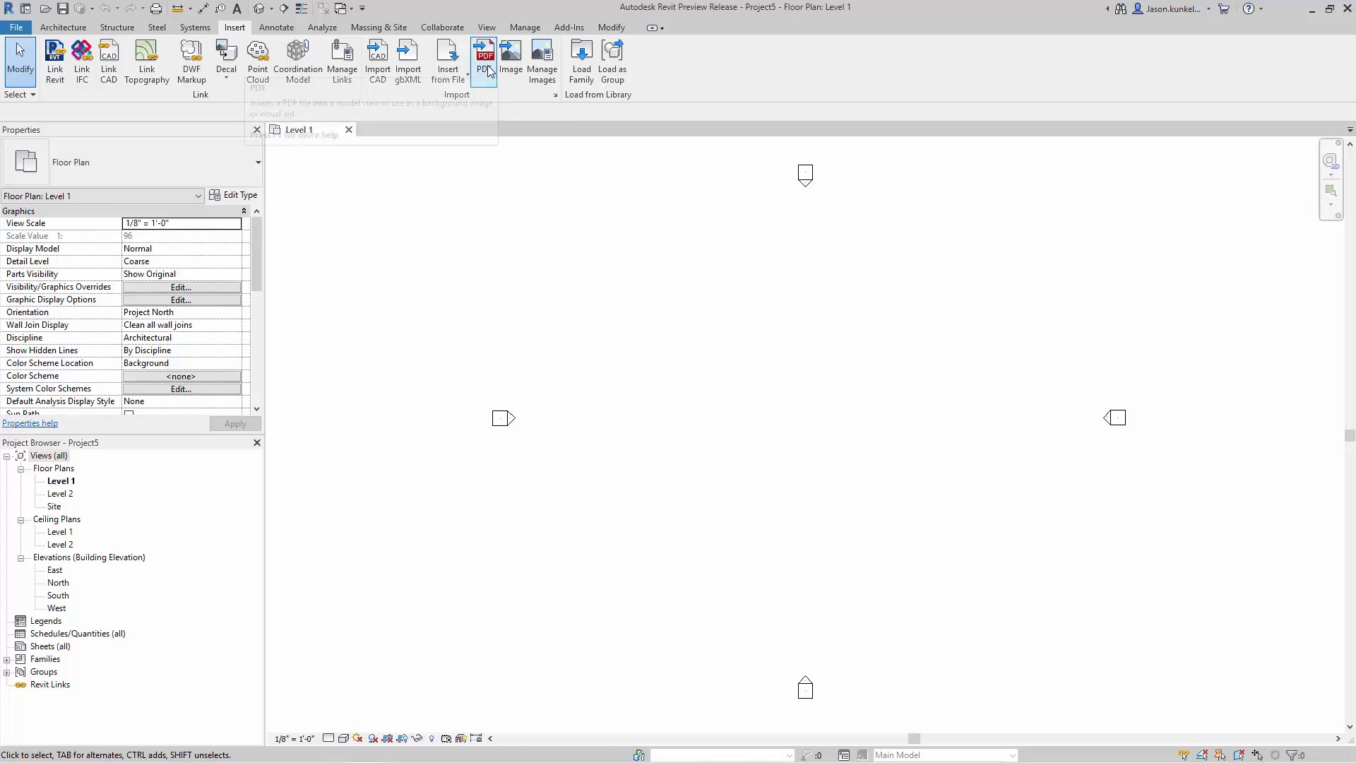
Select rac_advanced_sample_project.pdf in the Import Image dialog for PDF import.
{"action": "left_click", "coordinate": [484, 53]}
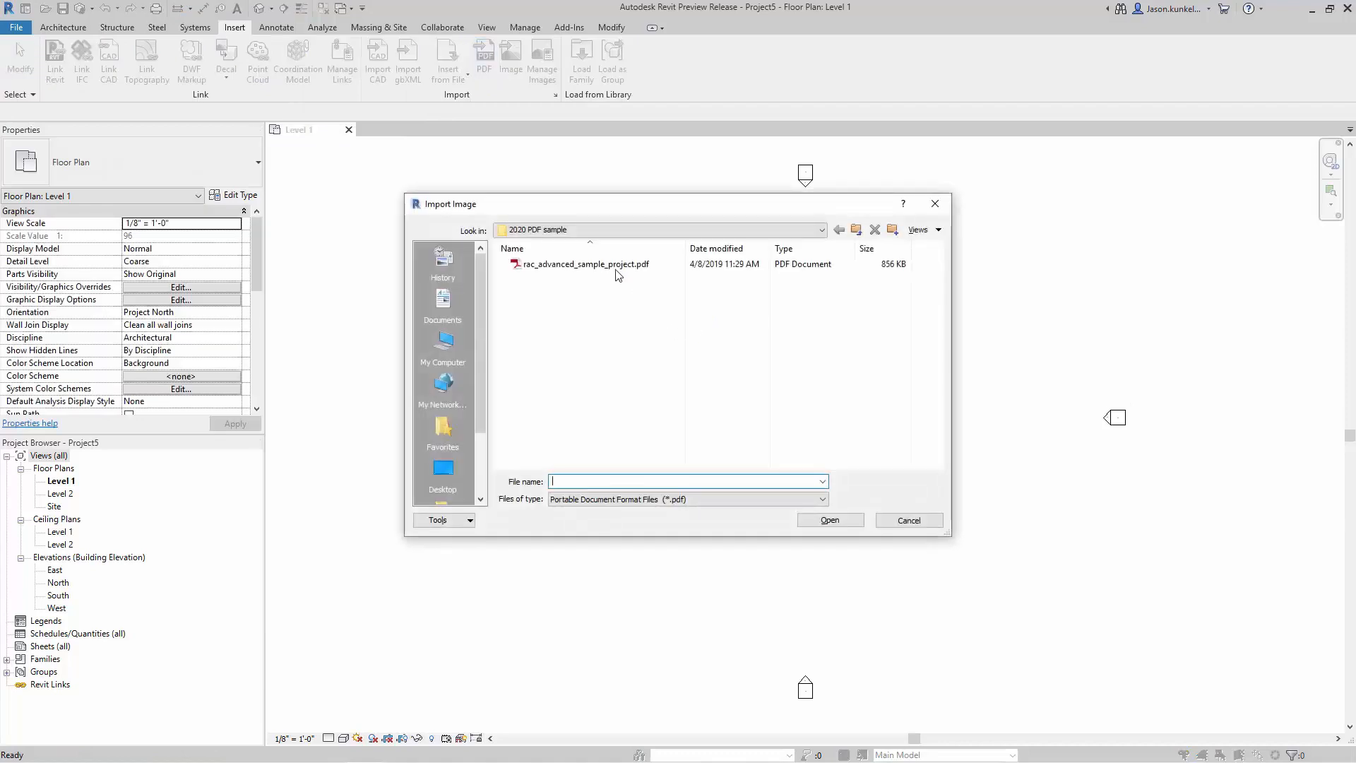
{"action": "left_click", "coordinate": [585, 264]}
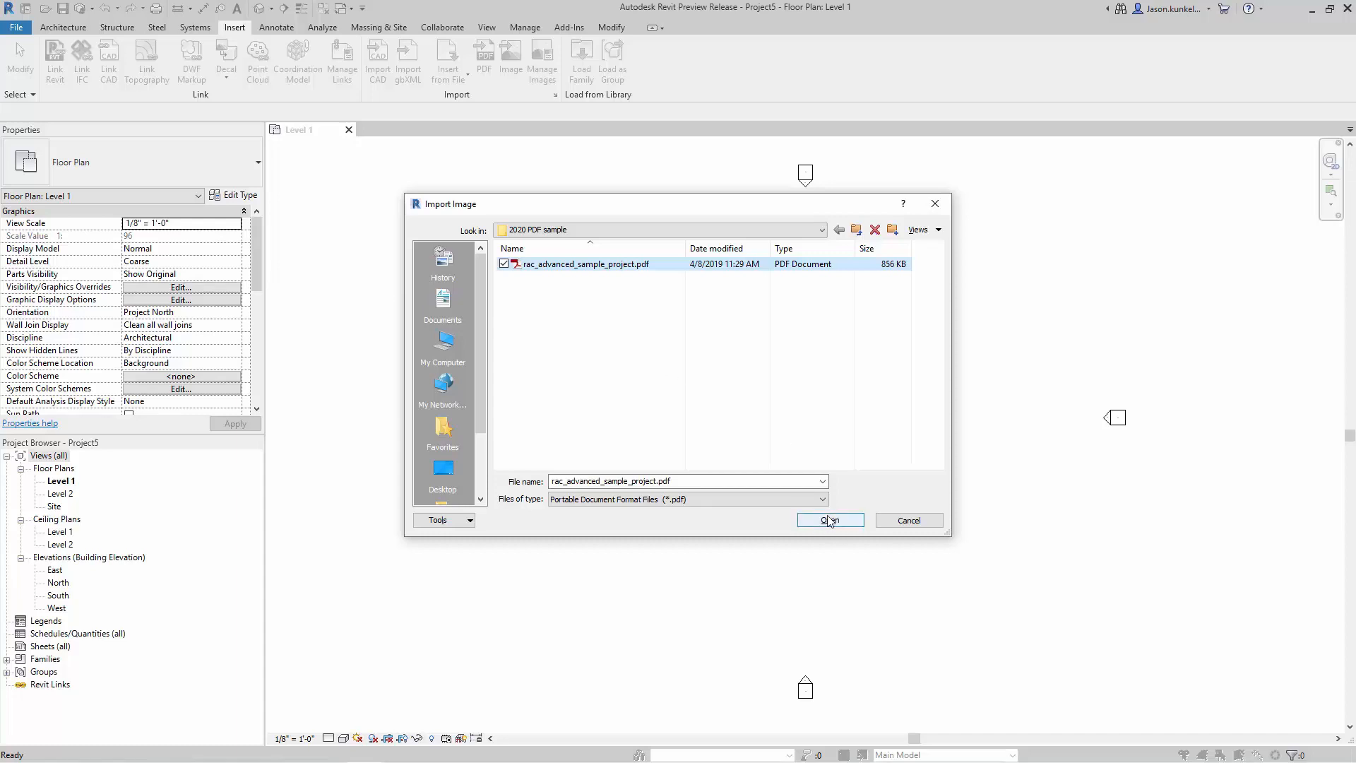
{"action": "left_click", "coordinate": [830, 520]}
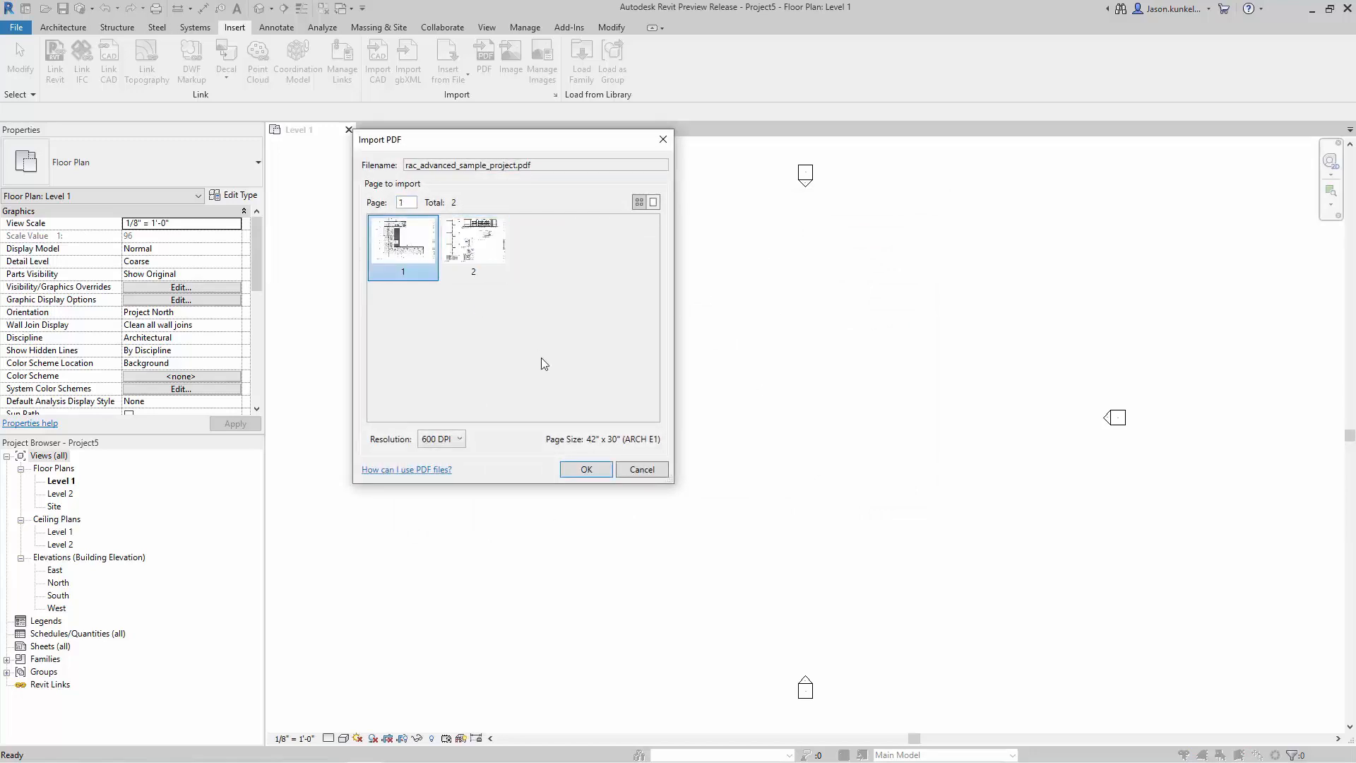
{"action": "mouse_move", "coordinate": [427, 477]}
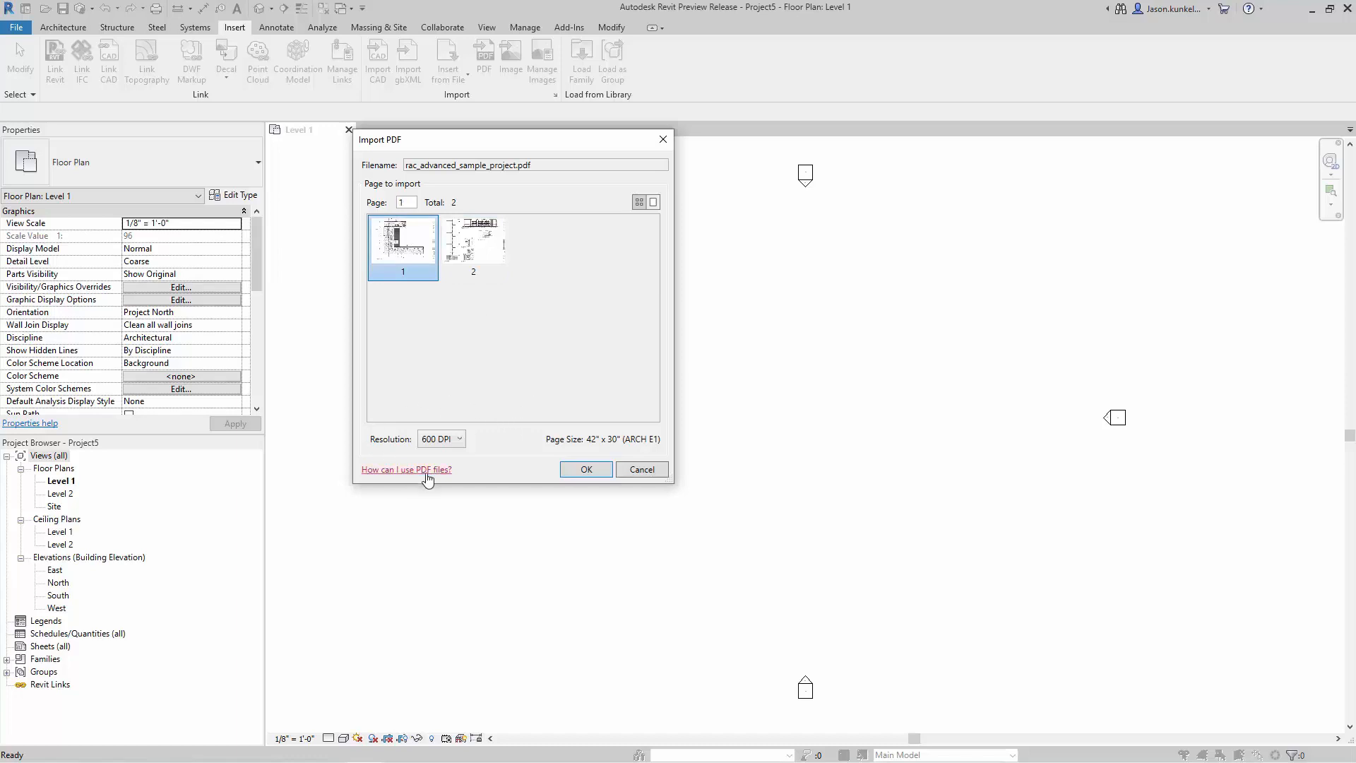
Keep page 1 and change the import resolution from 600 DPI to 300 DPI.
{"action": "left_click", "coordinate": [458, 438]}
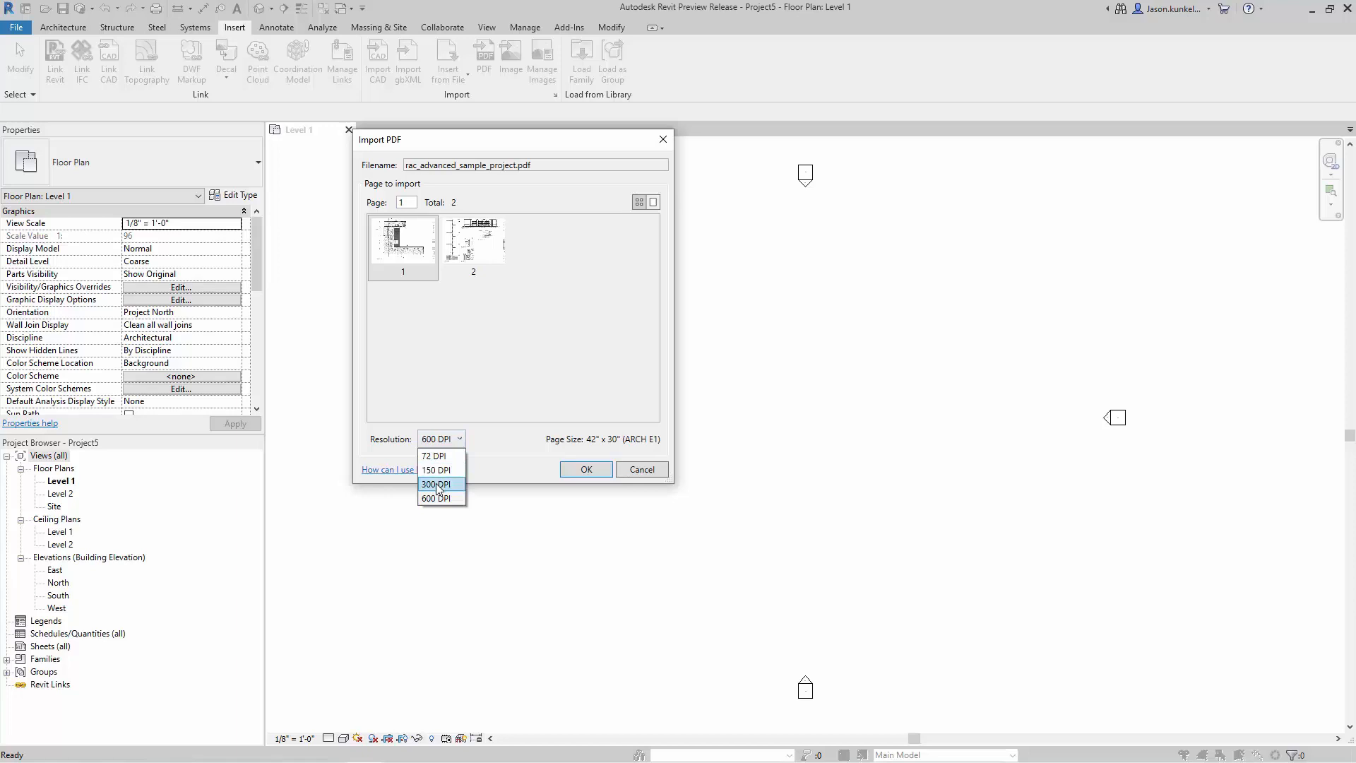
{"action": "left_click", "coordinate": [437, 484]}
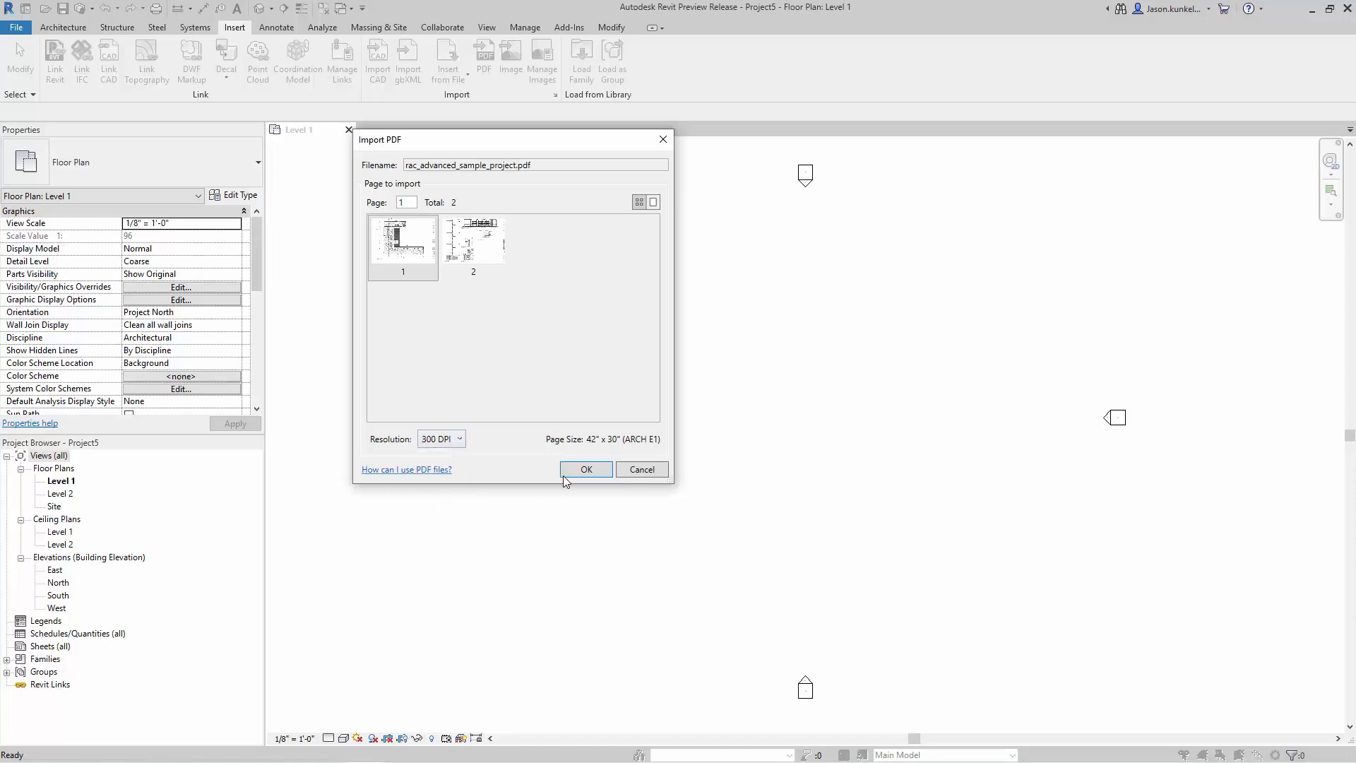
Confirm the 300 DPI import and place the raster floor plan image on Level 1.
{"action": "left_click", "coordinate": [586, 470]}
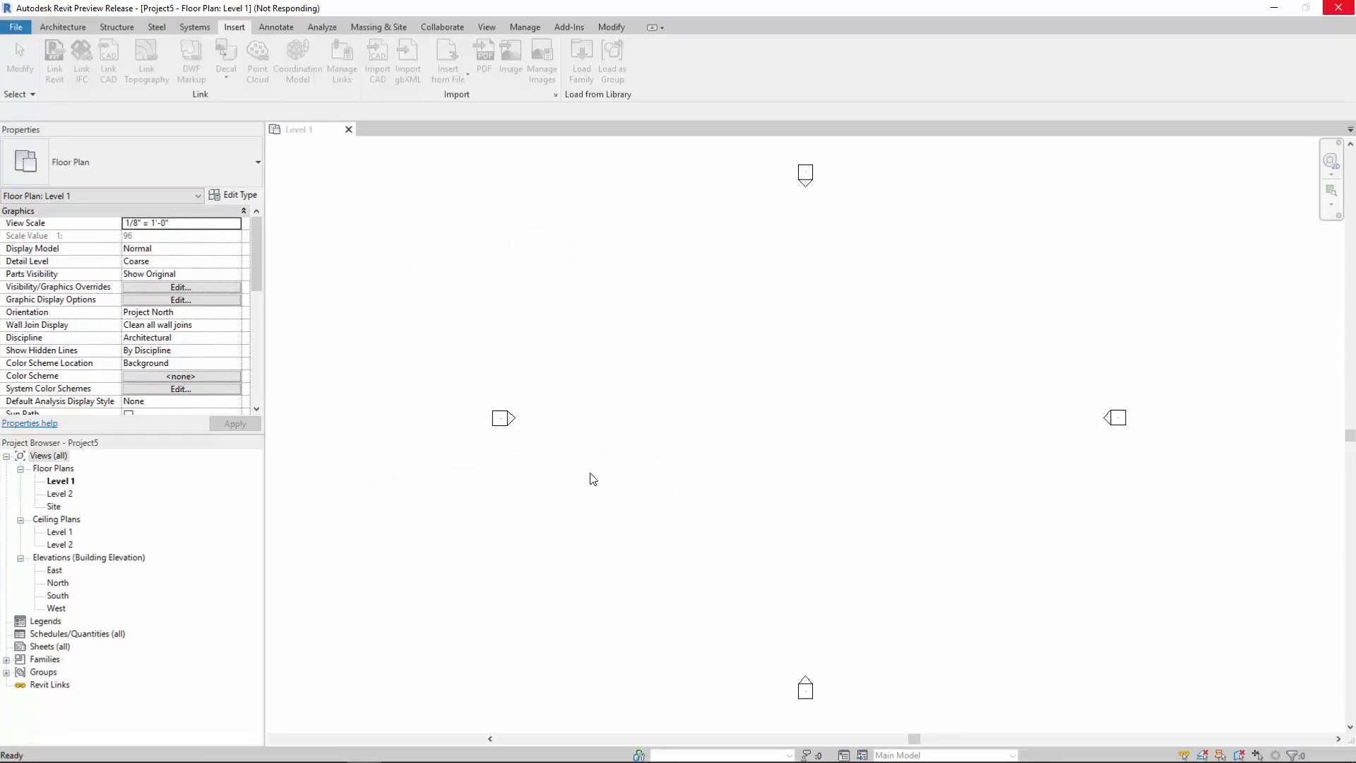
{"action": "left_click", "coordinate": [510, 56]}
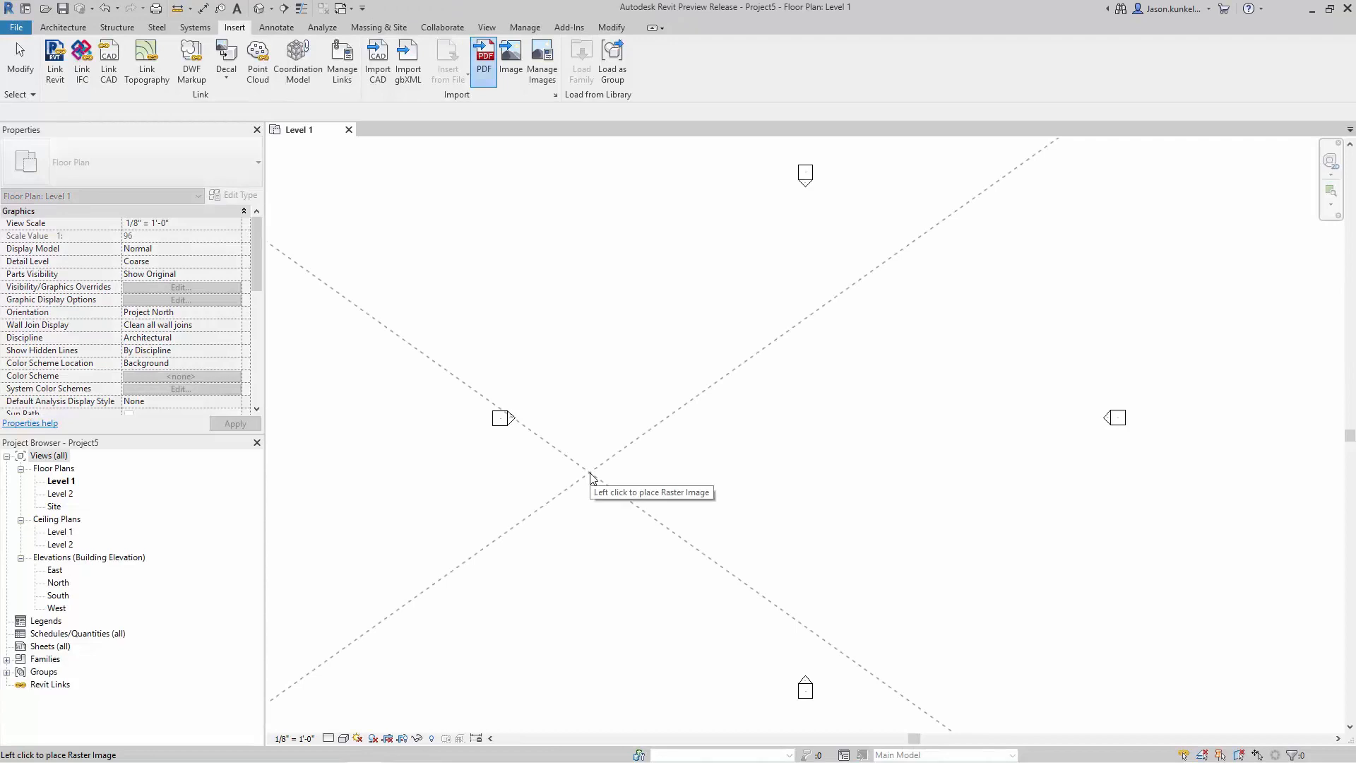
{"action": "mouse_move", "coordinate": [609, 479]}
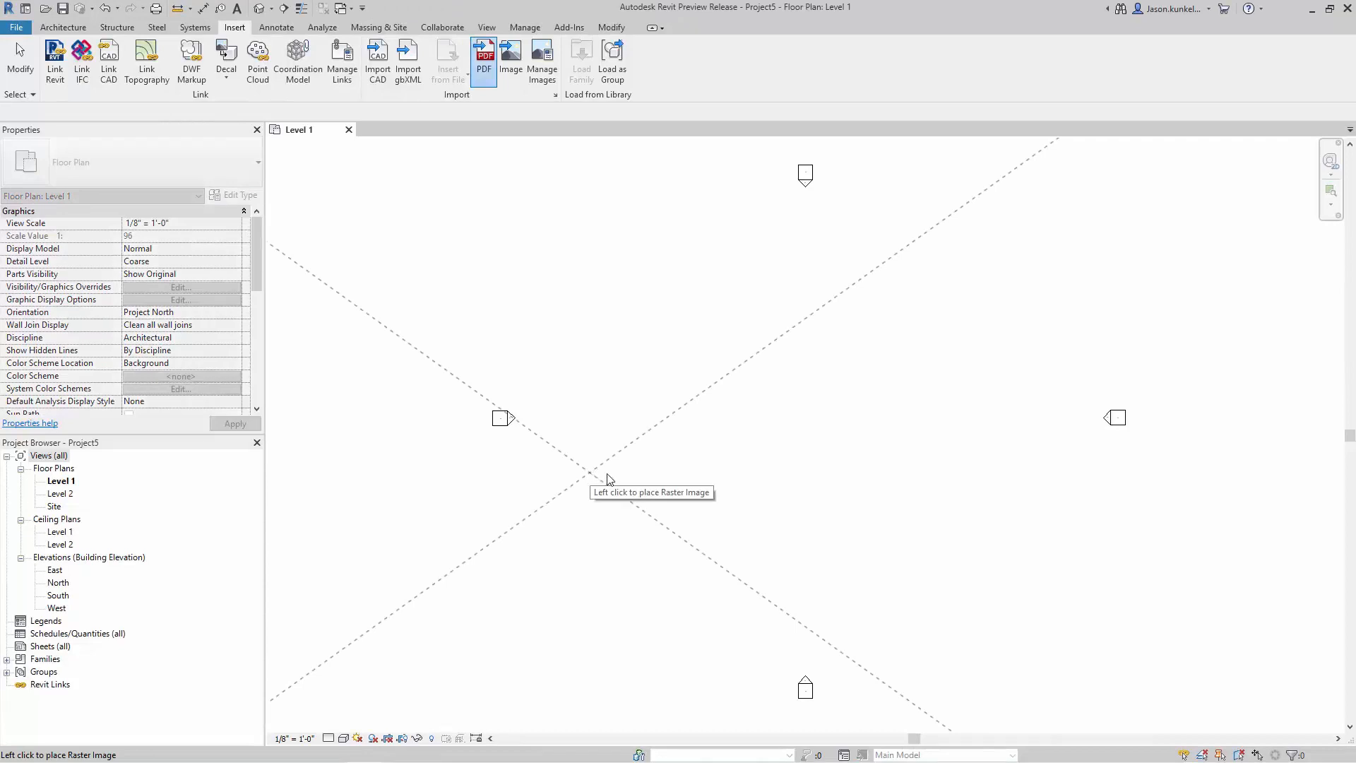
{"action": "mouse_move", "coordinate": [776, 399]}
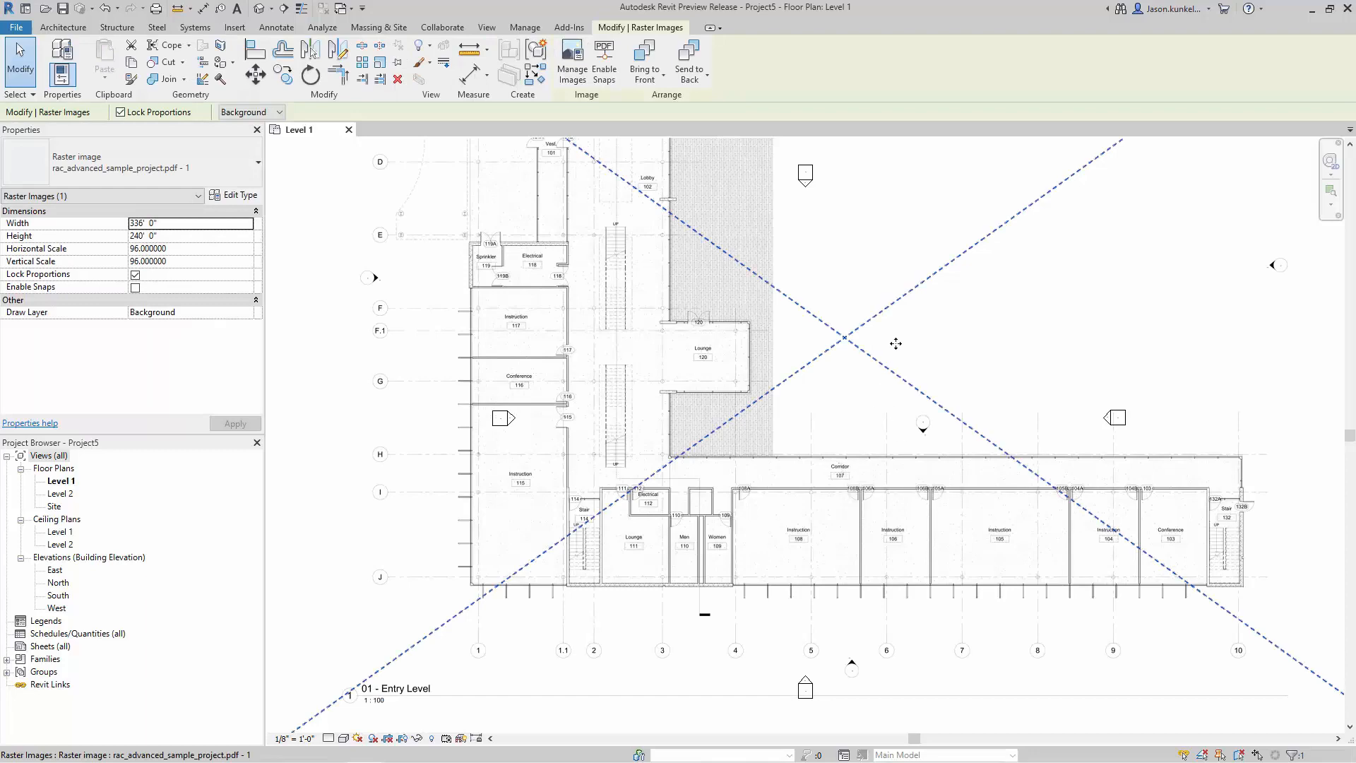
{"action": "mouse_move", "coordinate": [928, 275]}
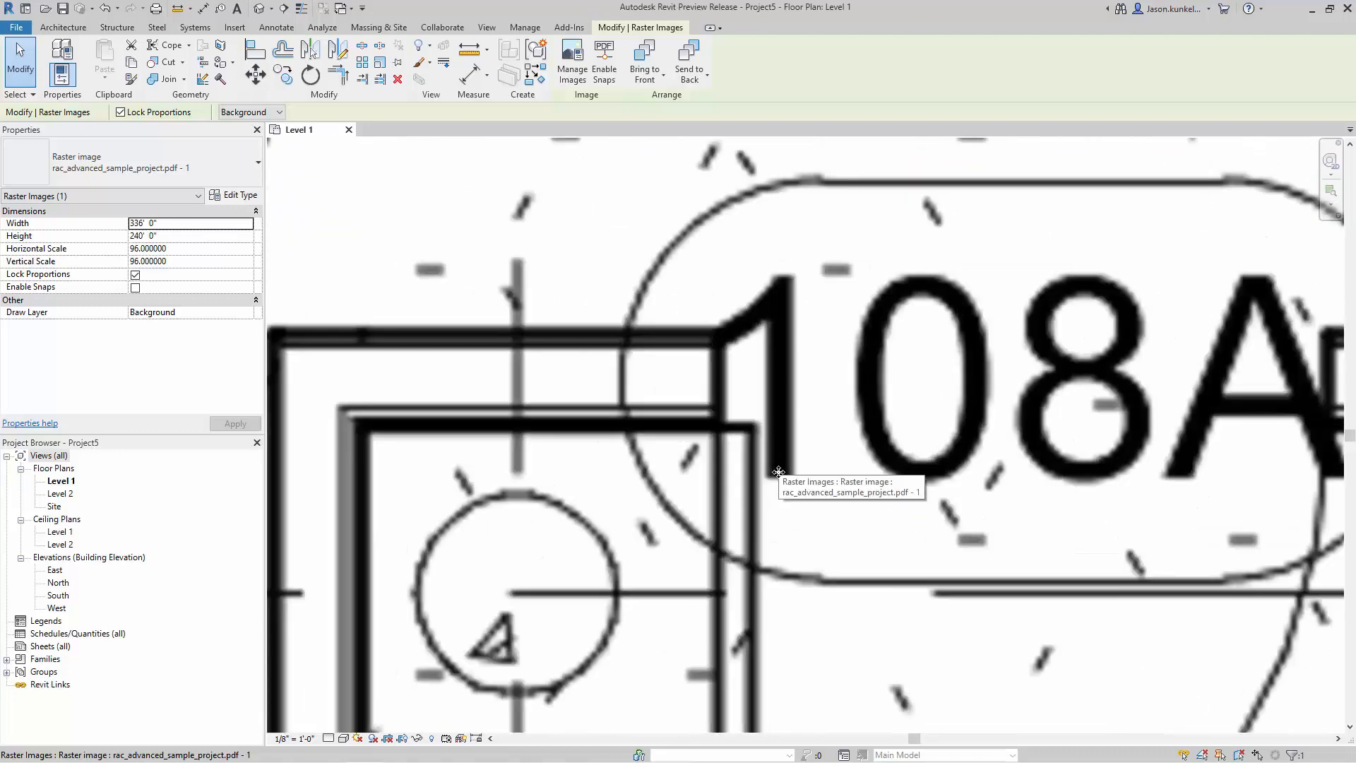
{"action": "mouse_move", "coordinate": [737, 378]}
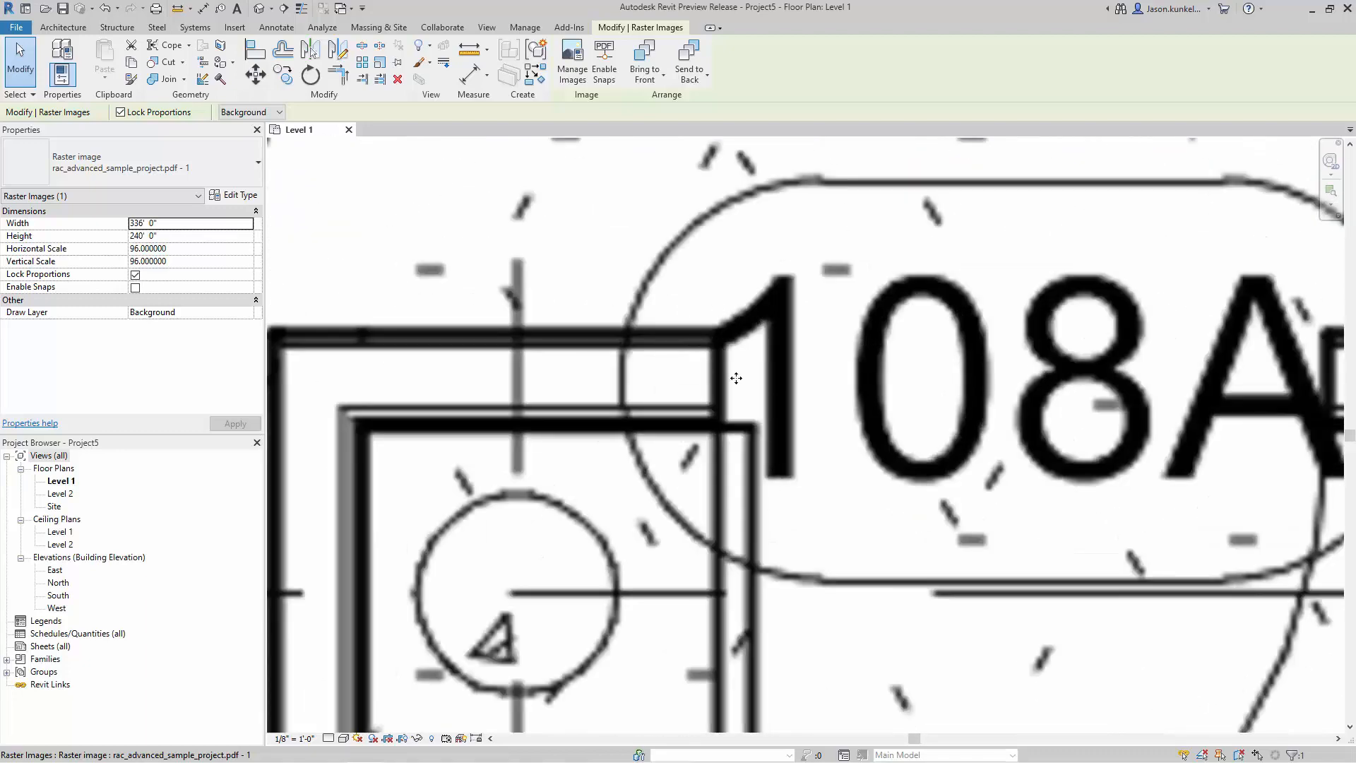
{"action": "scroll", "scroll_direction": "down", "scroll_amount": 3}
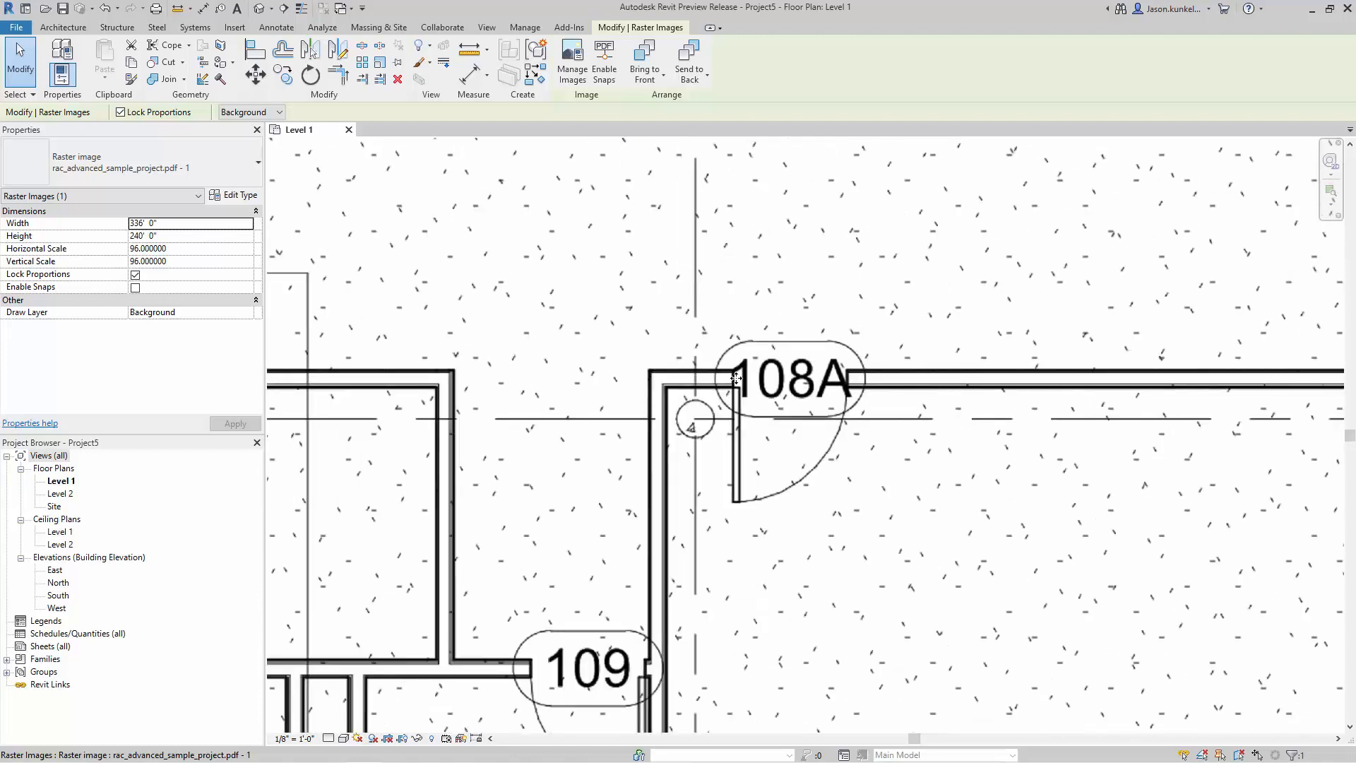
{"action": "mouse_move", "coordinate": [733, 380]}
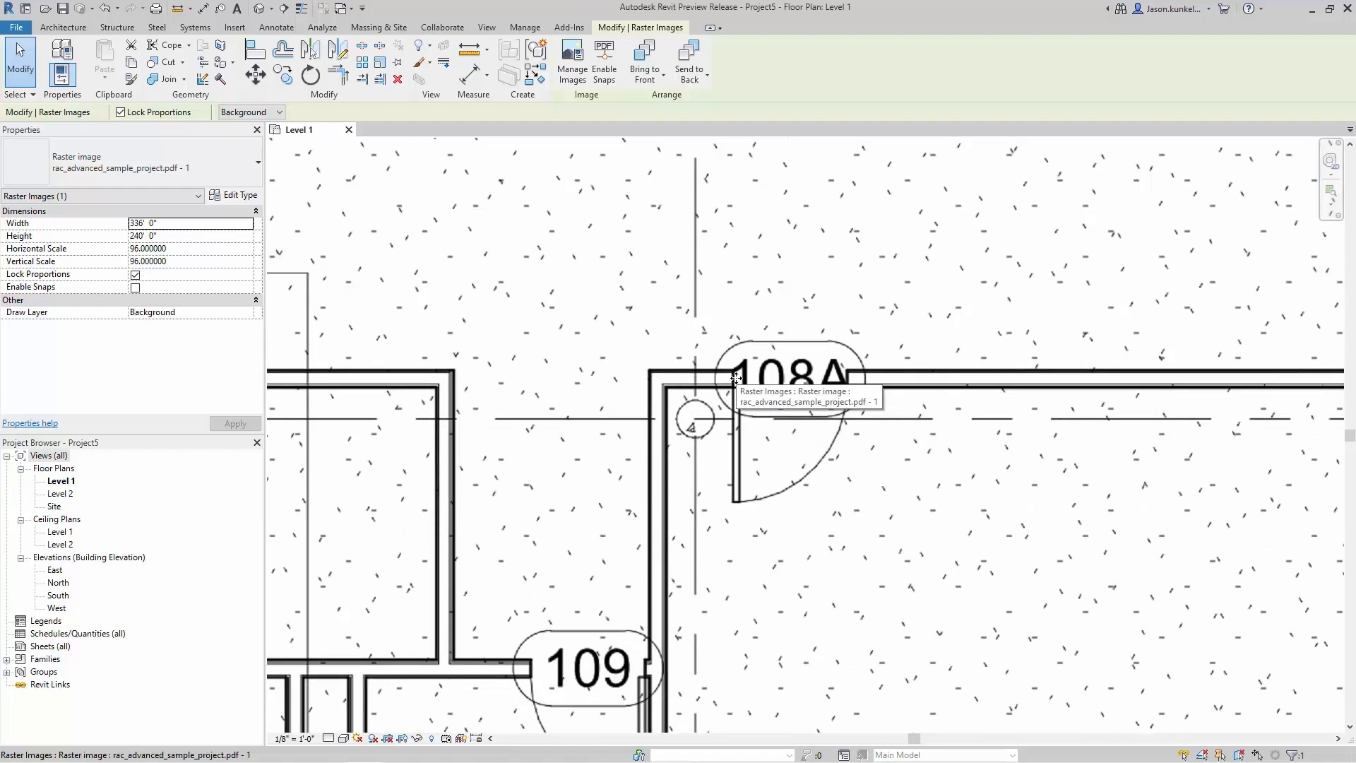
{"action": "mouse_move", "coordinate": [735, 380]}
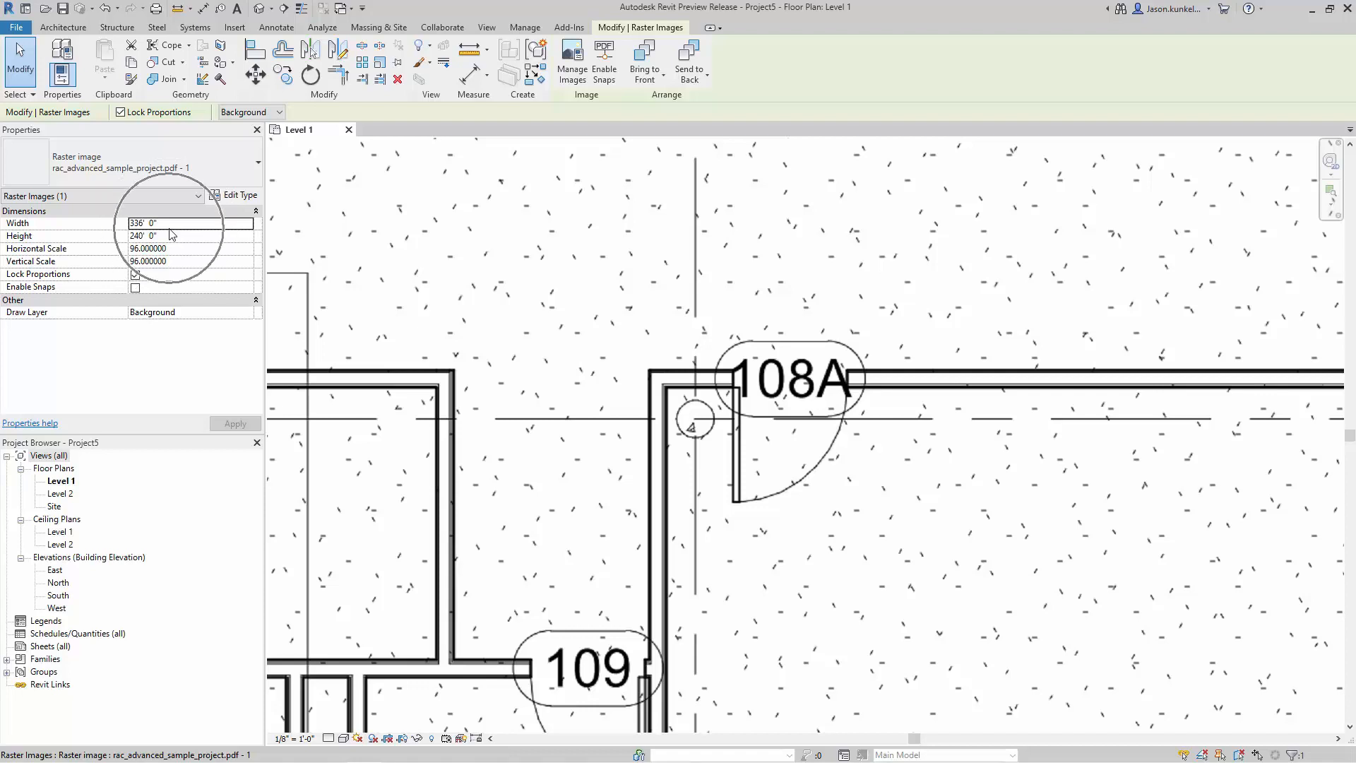
Check the image's size and turn on Enable Snaps for the PDF's vector lines.
{"action": "left_click", "coordinate": [135, 273]}
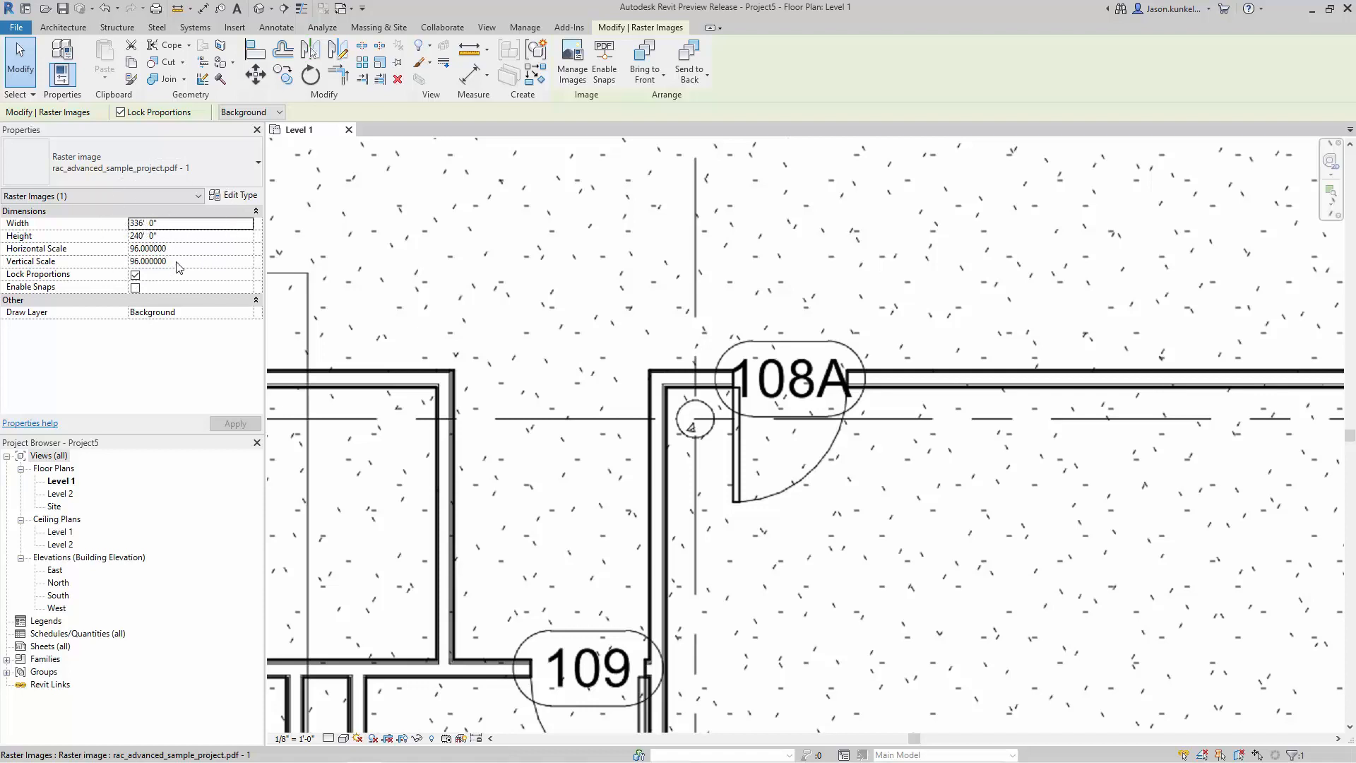
{"action": "mouse_move", "coordinate": [181, 251]}
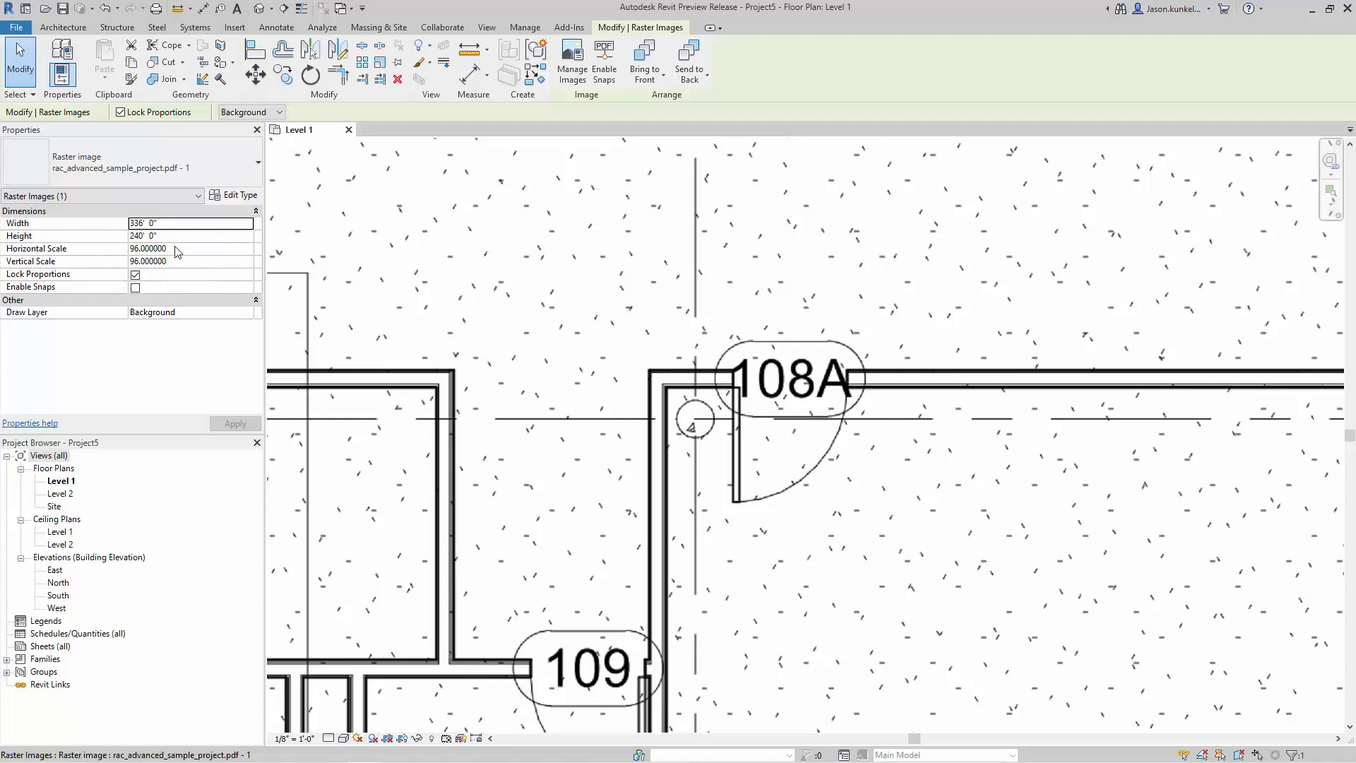
{"action": "mouse_move", "coordinate": [185, 255]}
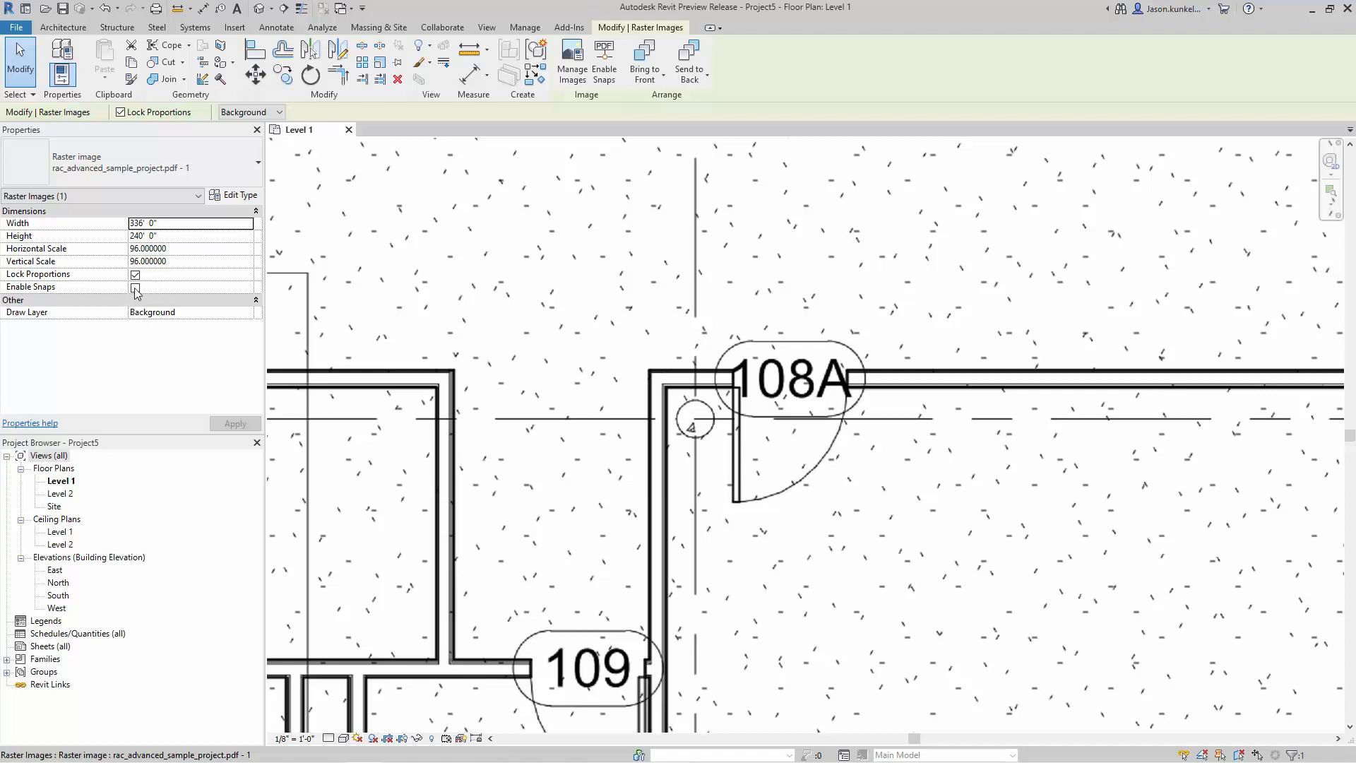
{"action": "left_click", "coordinate": [135, 287]}
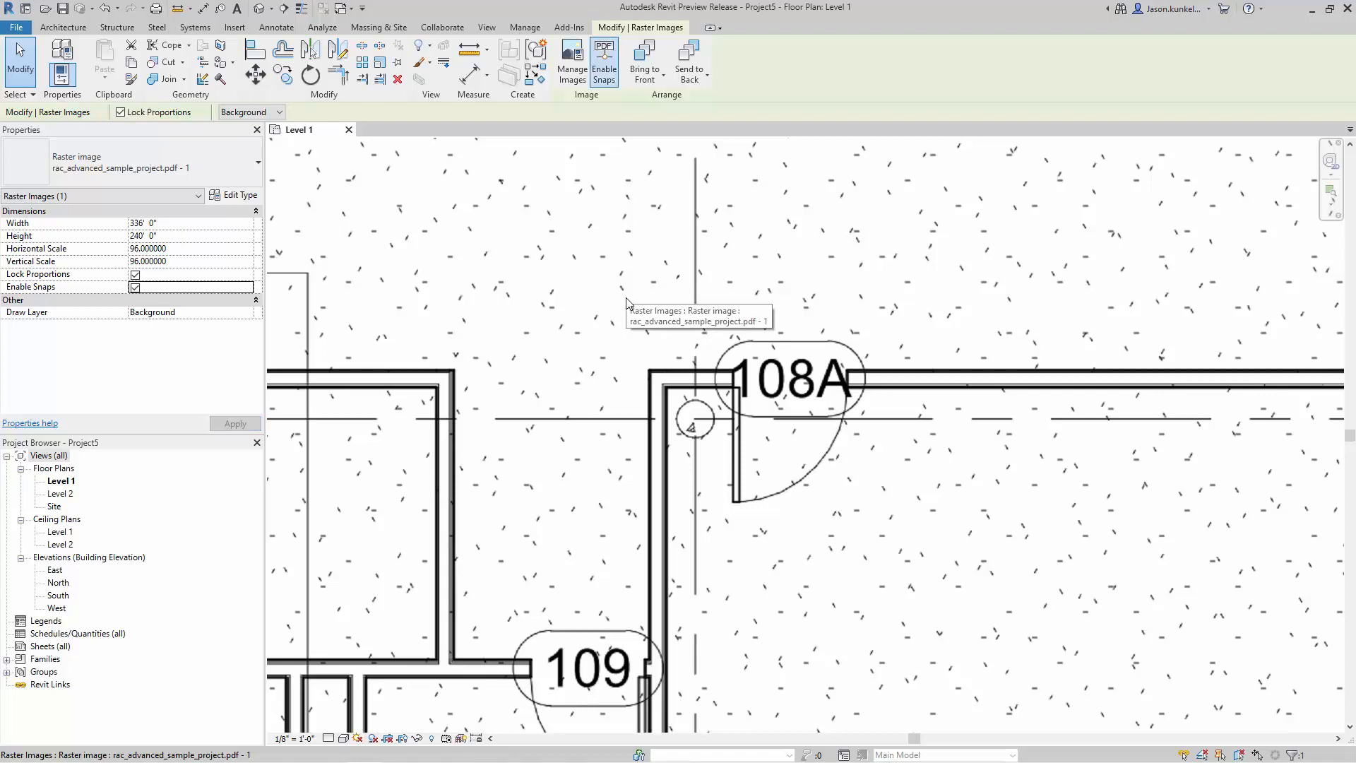
{"action": "mouse_move", "coordinate": [622, 316]}
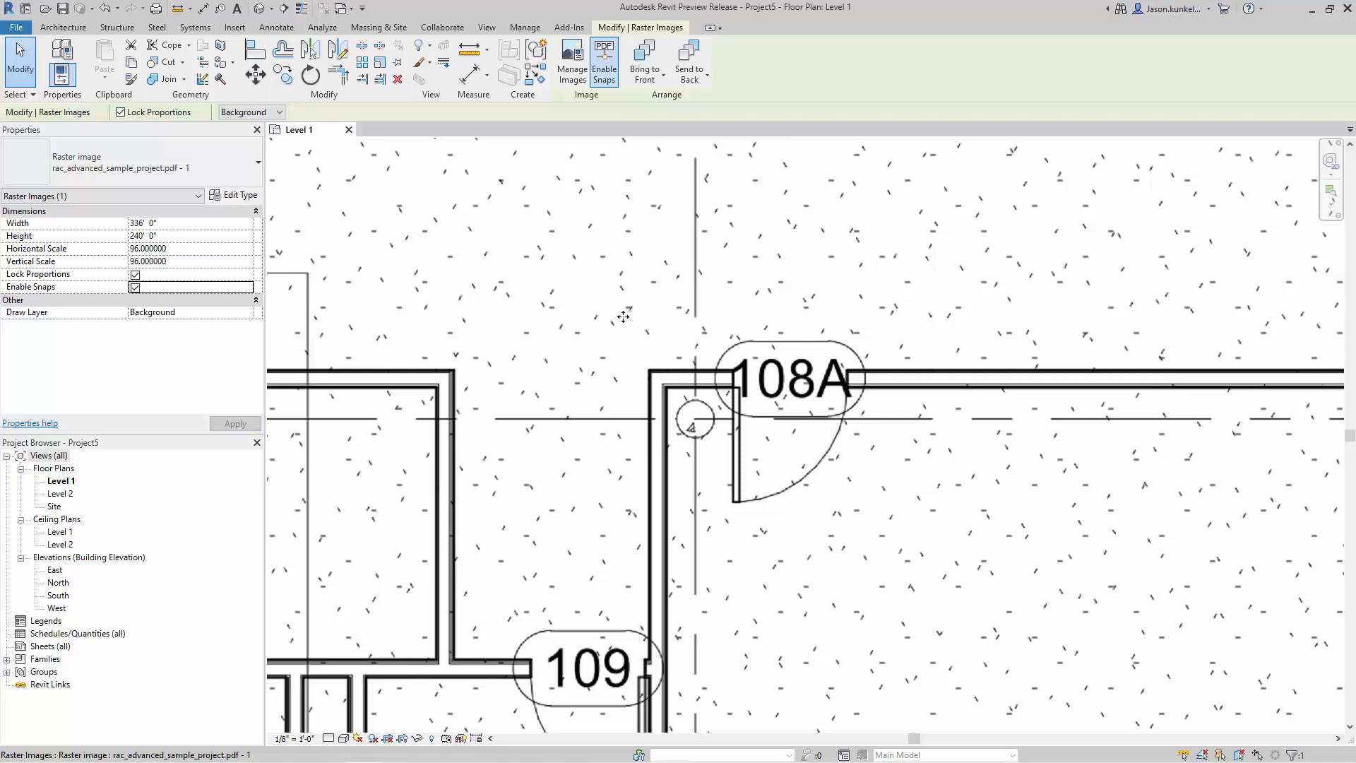
{"action": "mouse_move", "coordinate": [627, 331]}
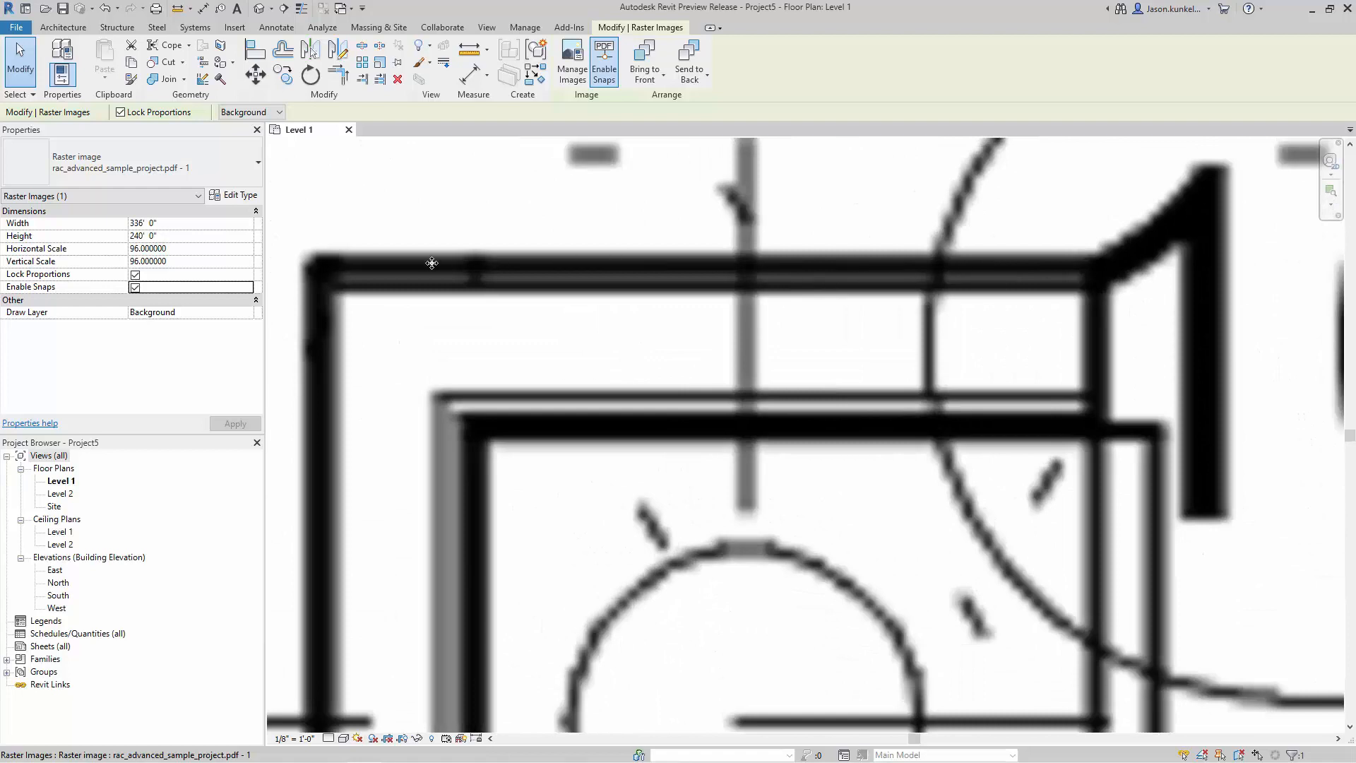
{"action": "mouse_move", "coordinate": [657, 424]}
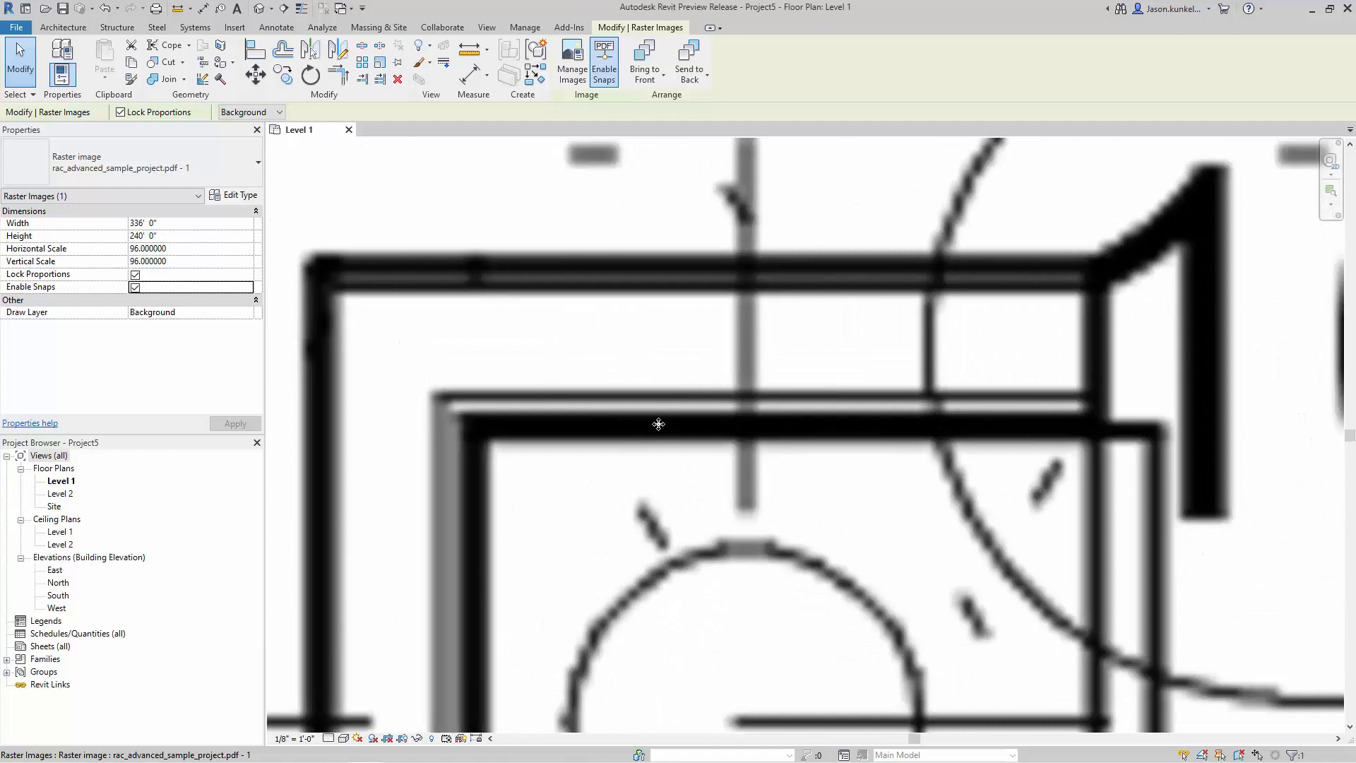
{"action": "mouse_move", "coordinate": [863, 338]}
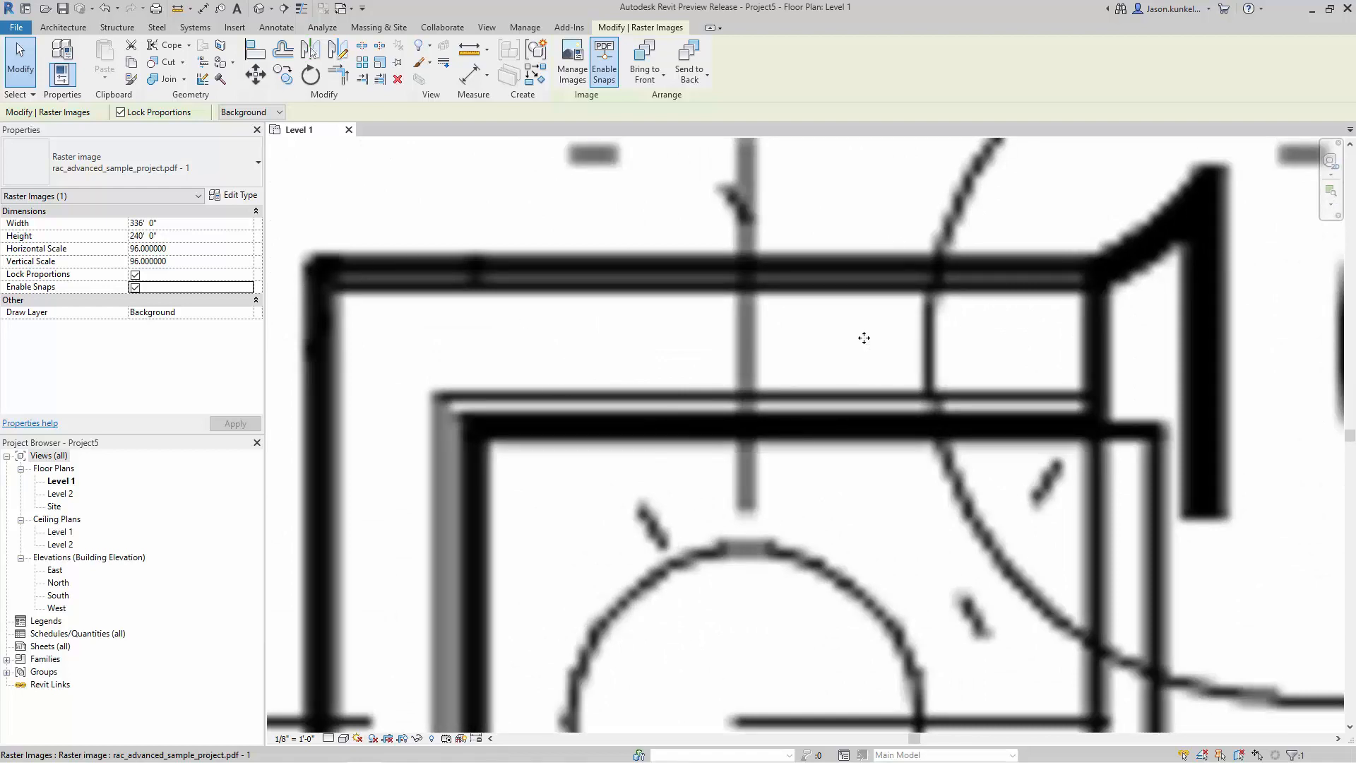
{"action": "mouse_move", "coordinate": [715, 261]}
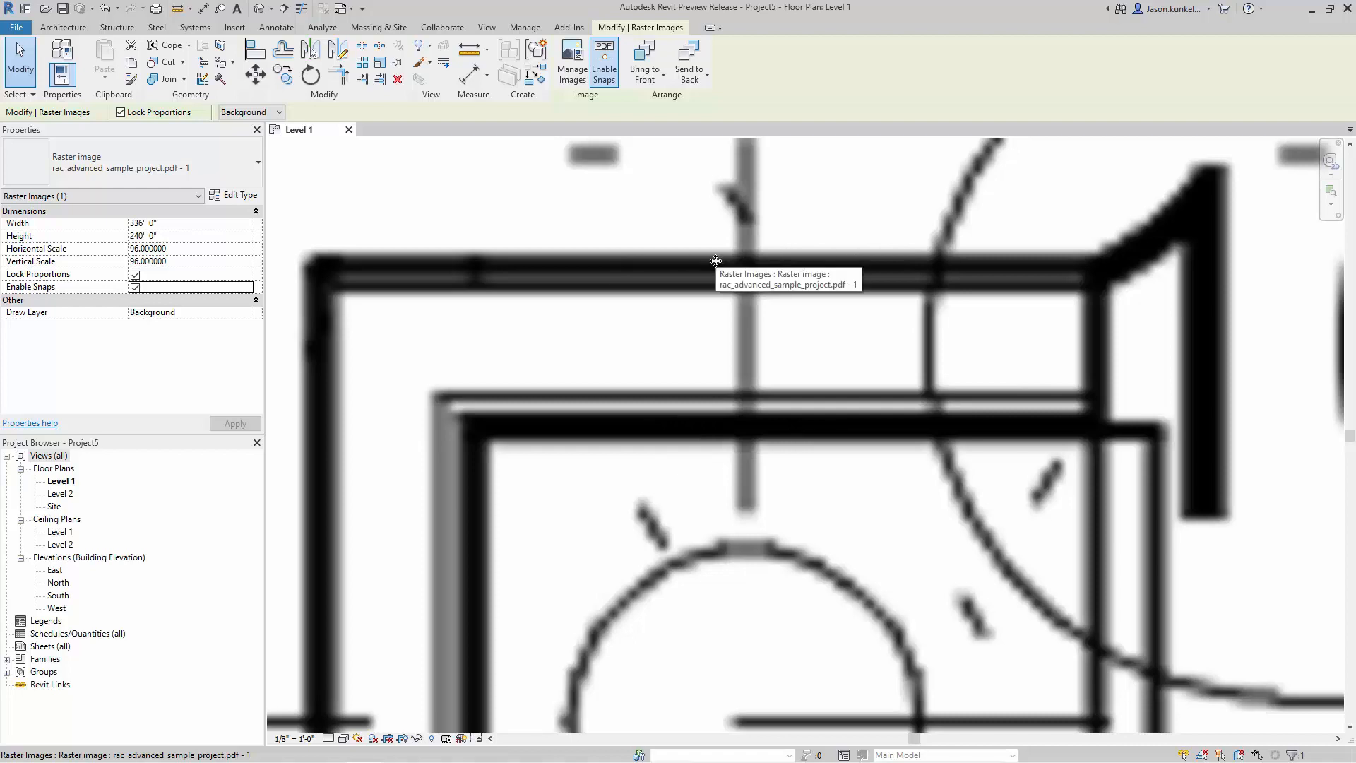
{"action": "mouse_move", "coordinate": [611, 228]}
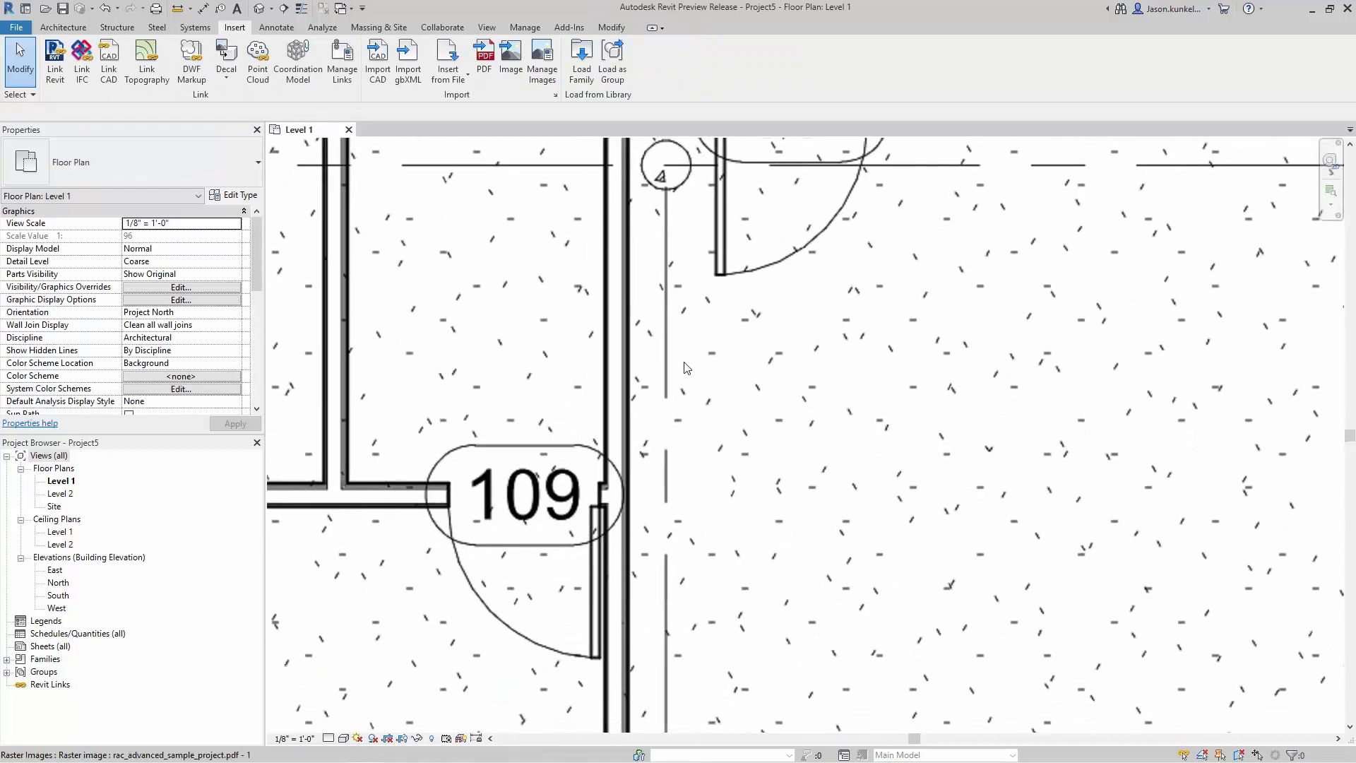
Start a Generic 8" wall with Location Line set to Finish Face: Interior.
{"action": "left_click", "coordinate": [62, 27]}
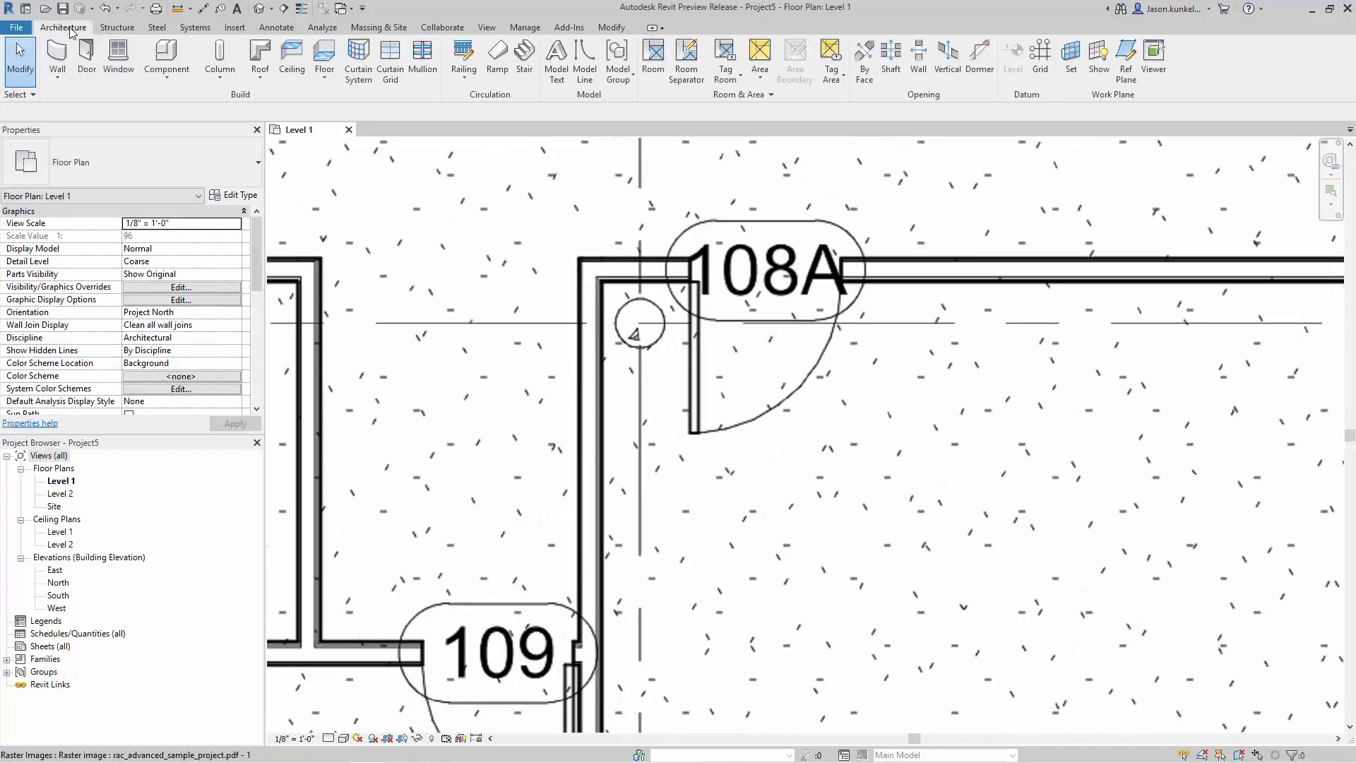
{"action": "left_click", "coordinate": [57, 50]}
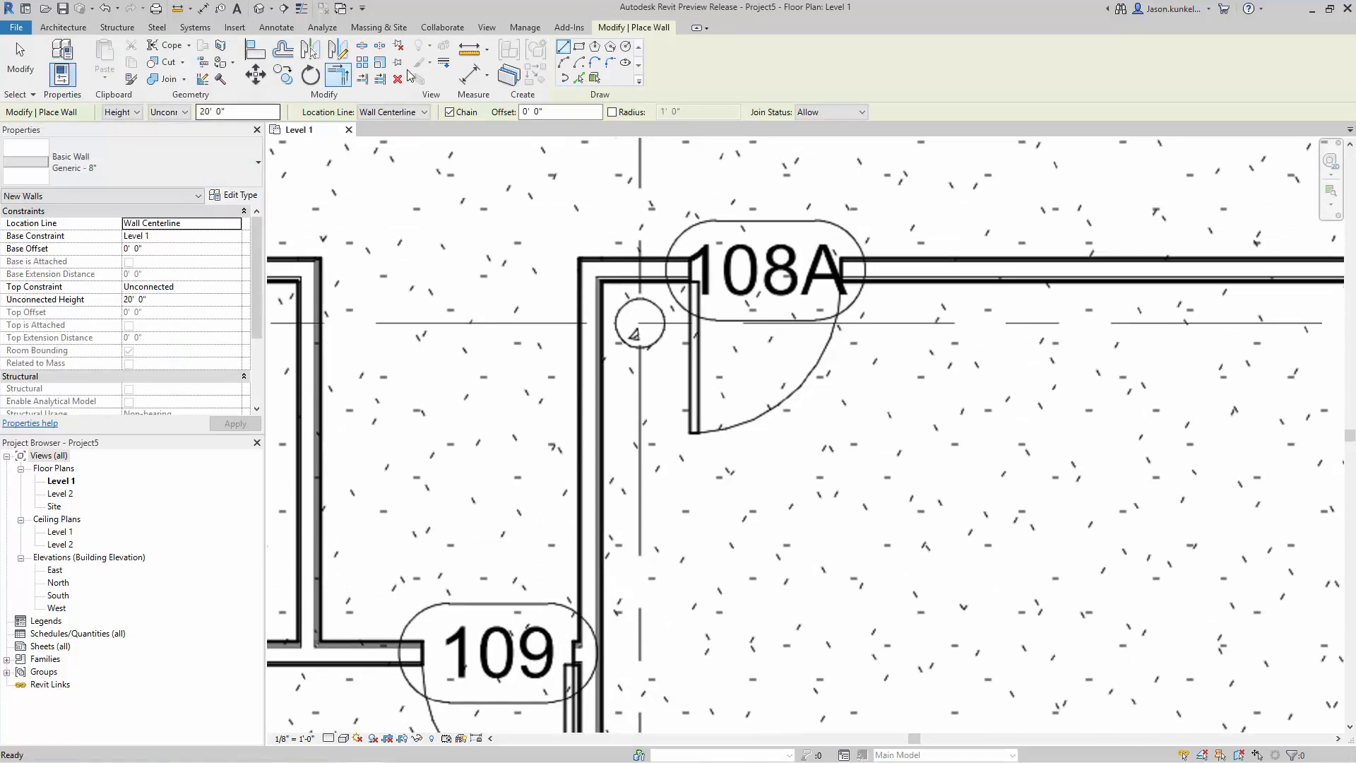
{"action": "mouse_move", "coordinate": [578, 78]}
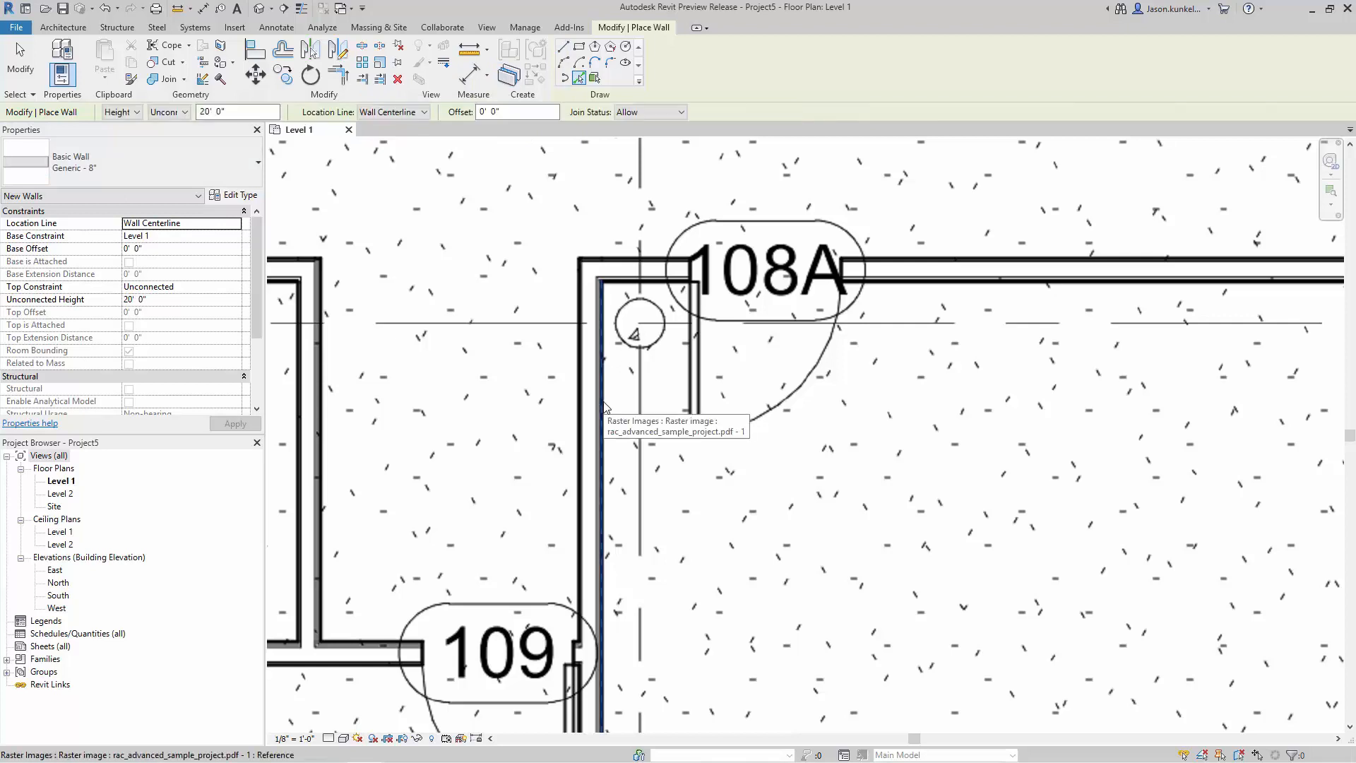
{"action": "mouse_move", "coordinate": [603, 408]}
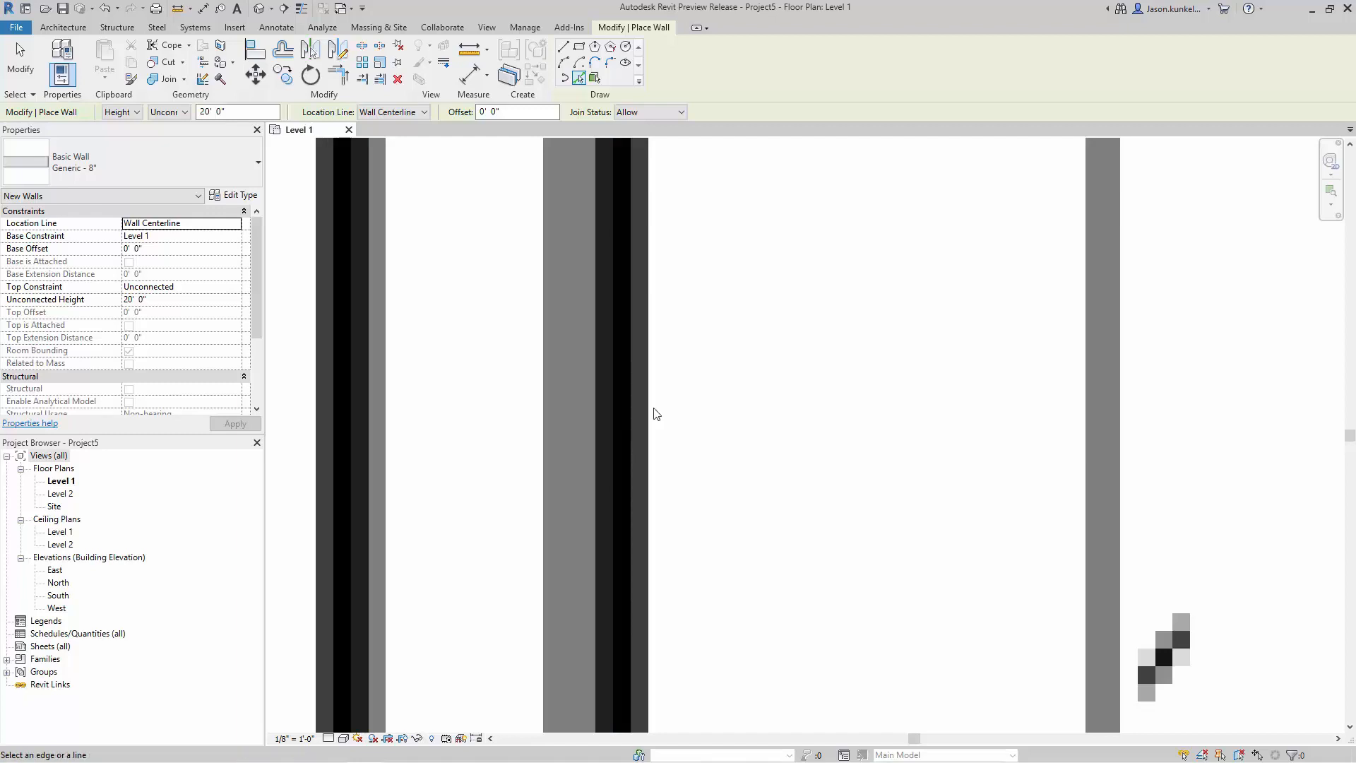
{"action": "mouse_move", "coordinate": [621, 417]}
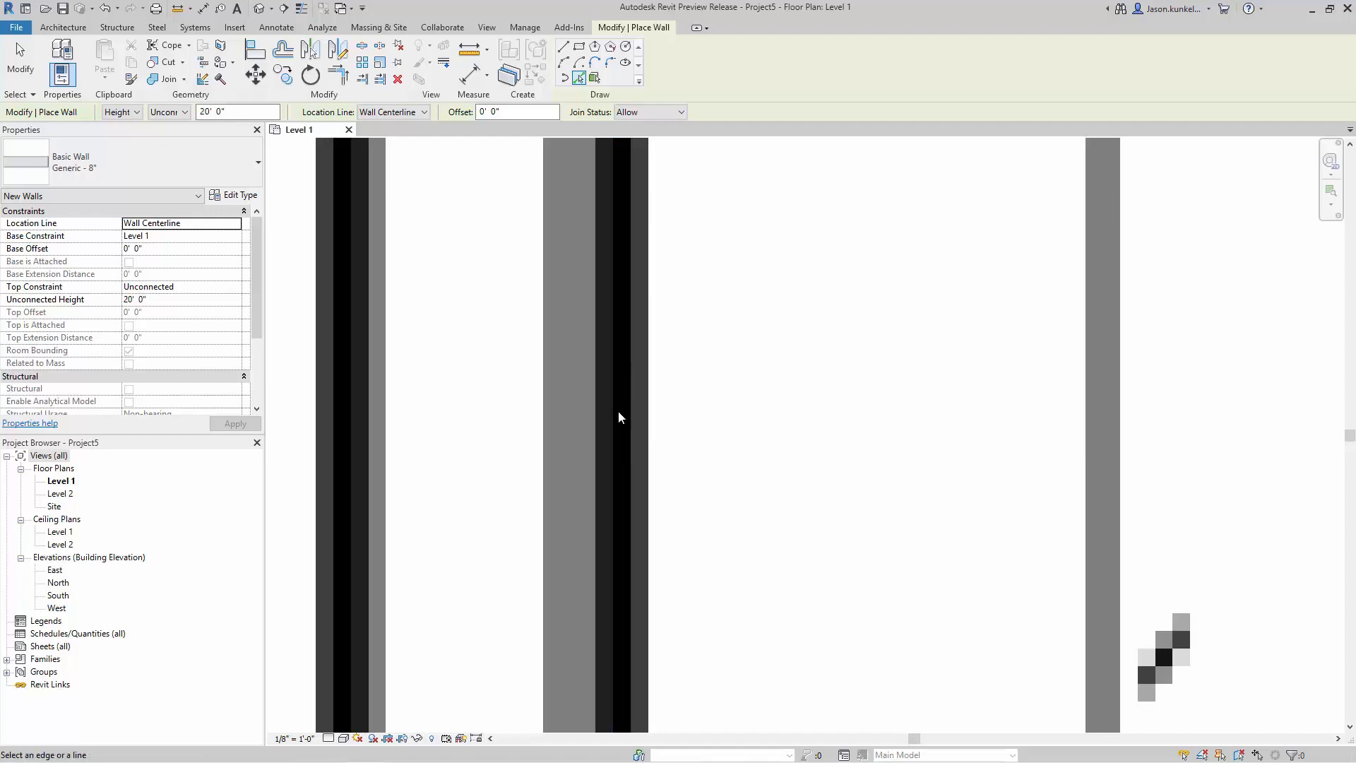
{"action": "left_click", "coordinate": [421, 111]}
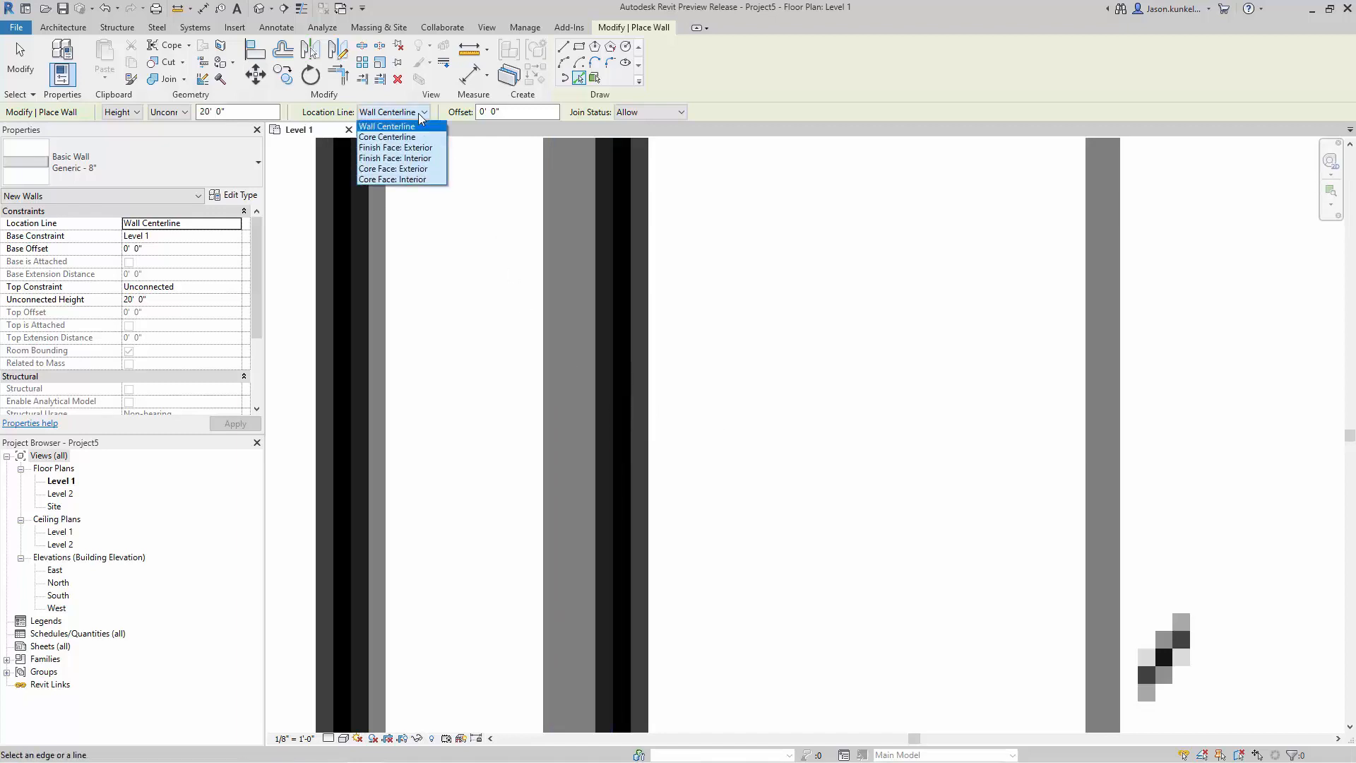
{"action": "mouse_move", "coordinate": [395, 159]}
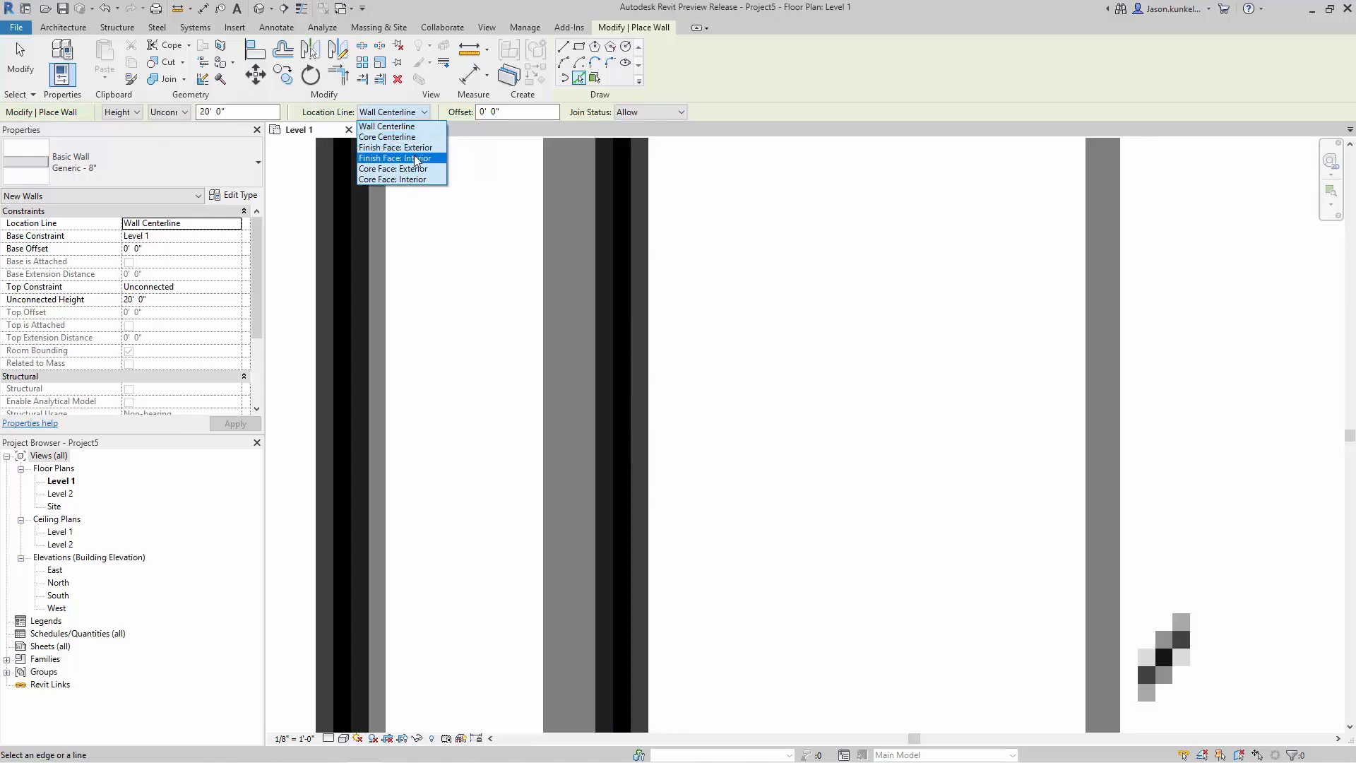
{"action": "left_click", "coordinate": [395, 157]}
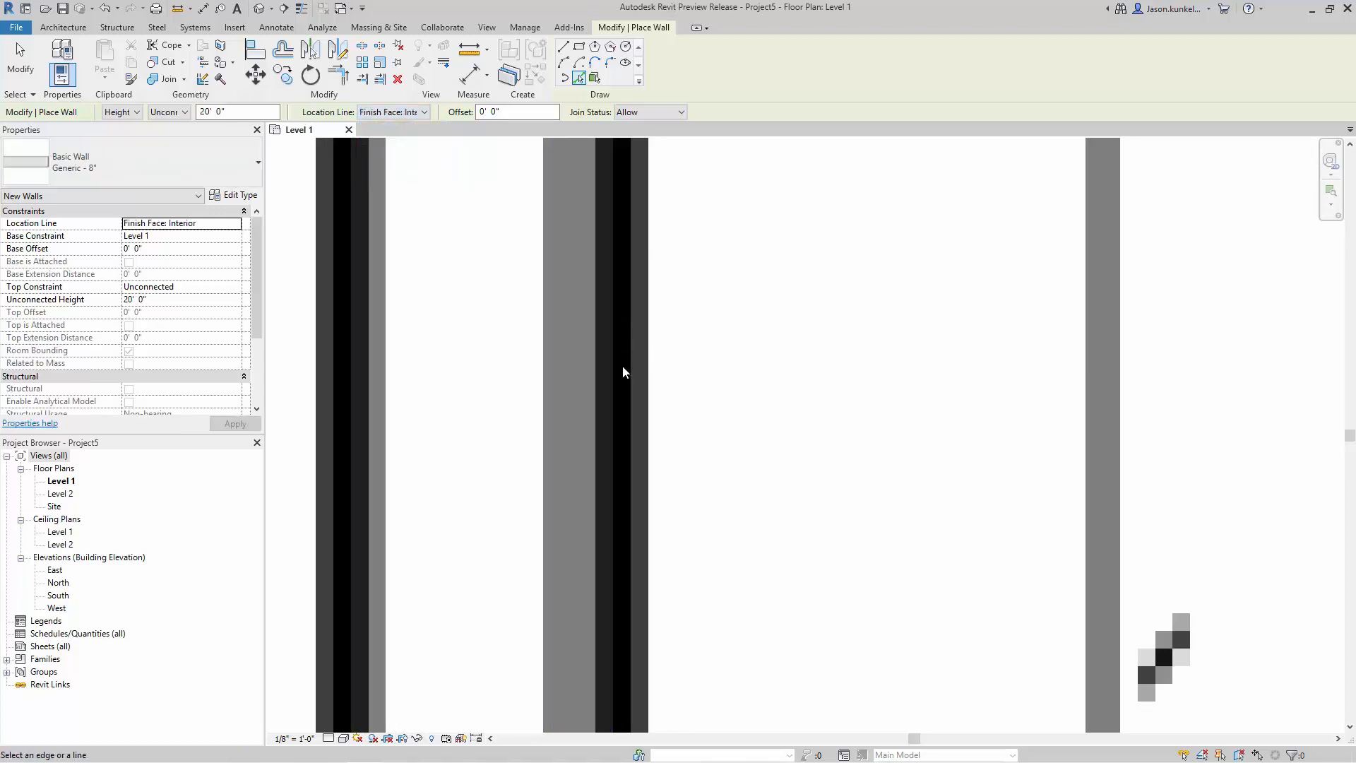
{"action": "mouse_move", "coordinate": [613, 374]}
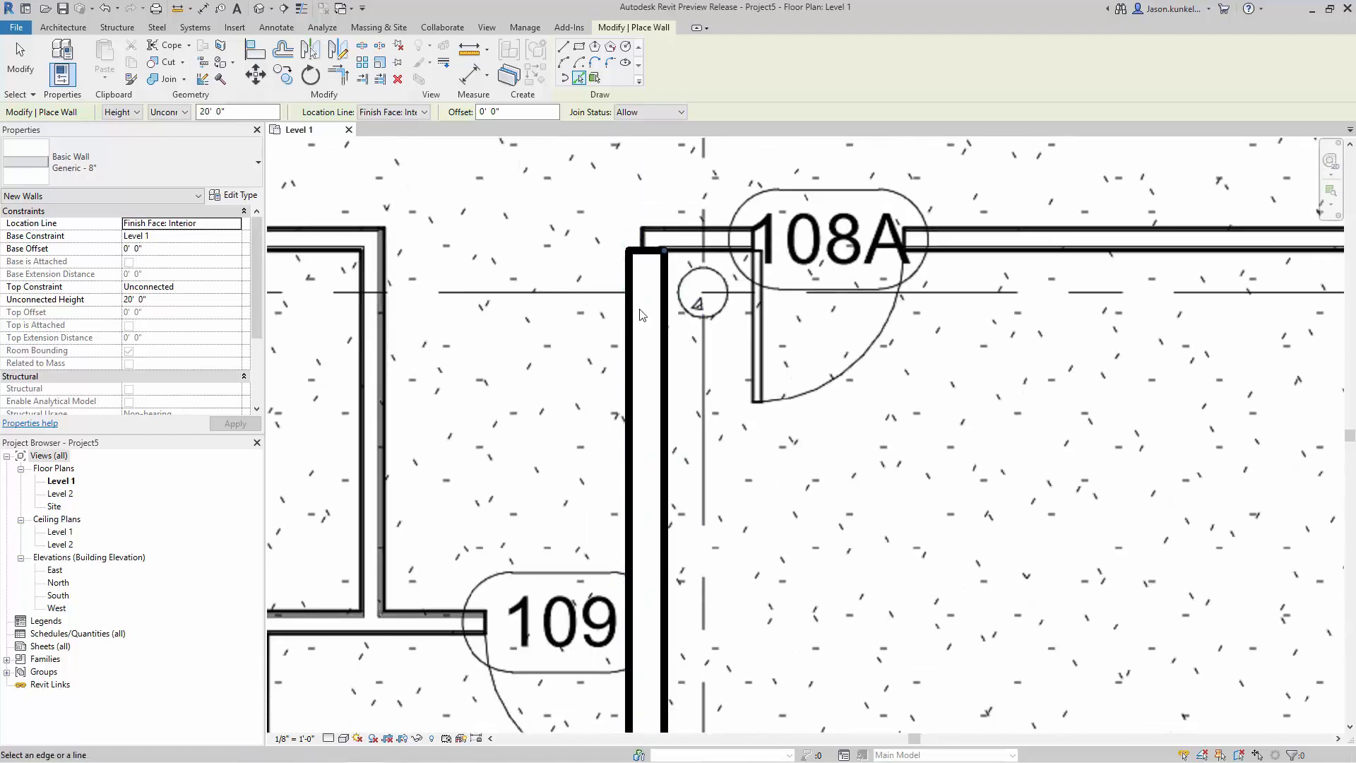
{"action": "mouse_move", "coordinate": [569, 331]}
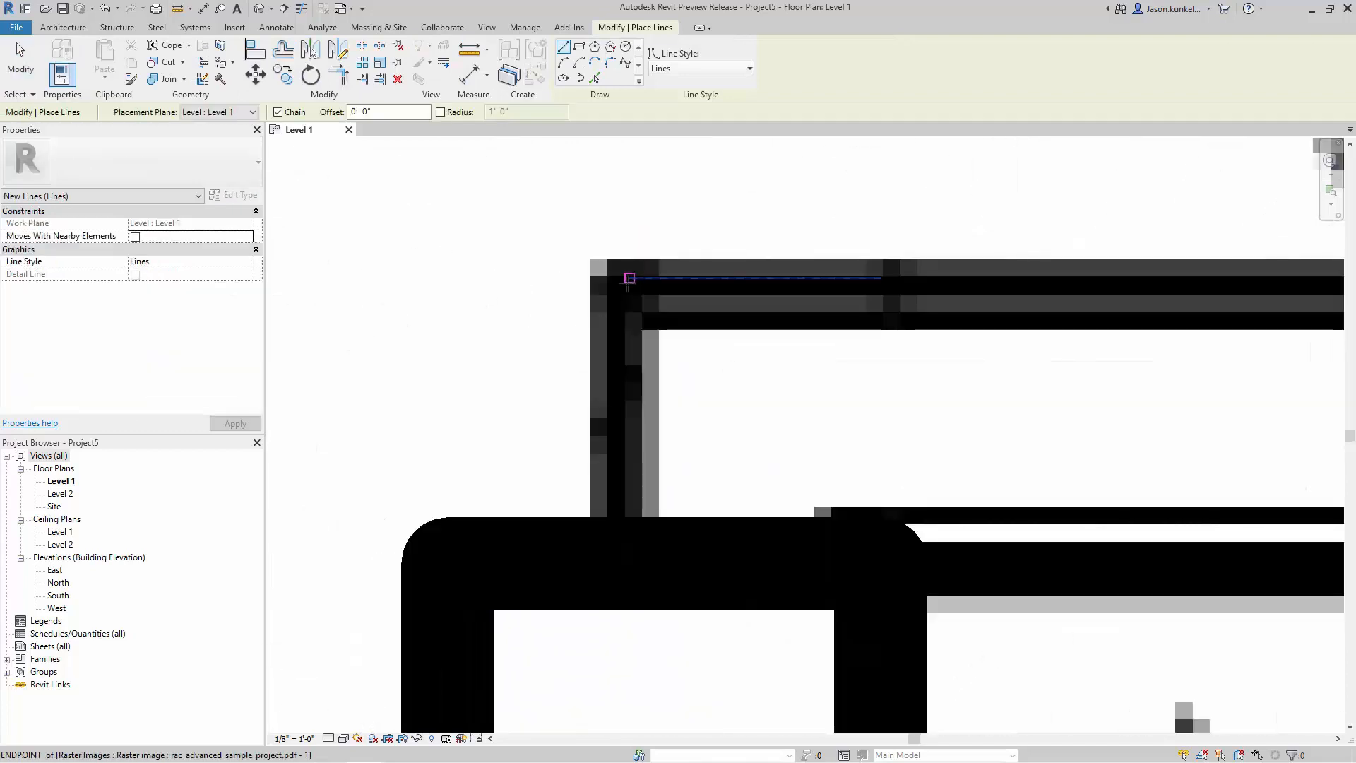
{"action": "mouse_move", "coordinate": [756, 275]}
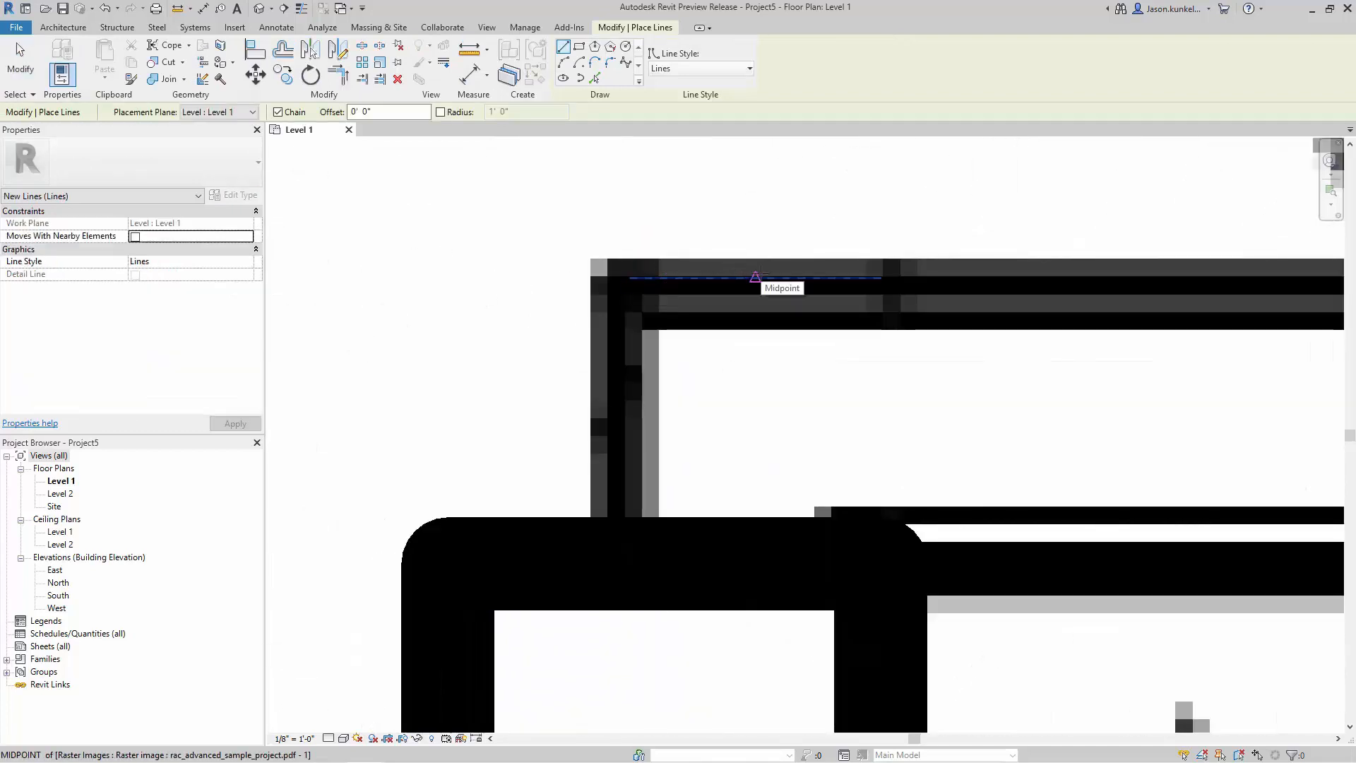